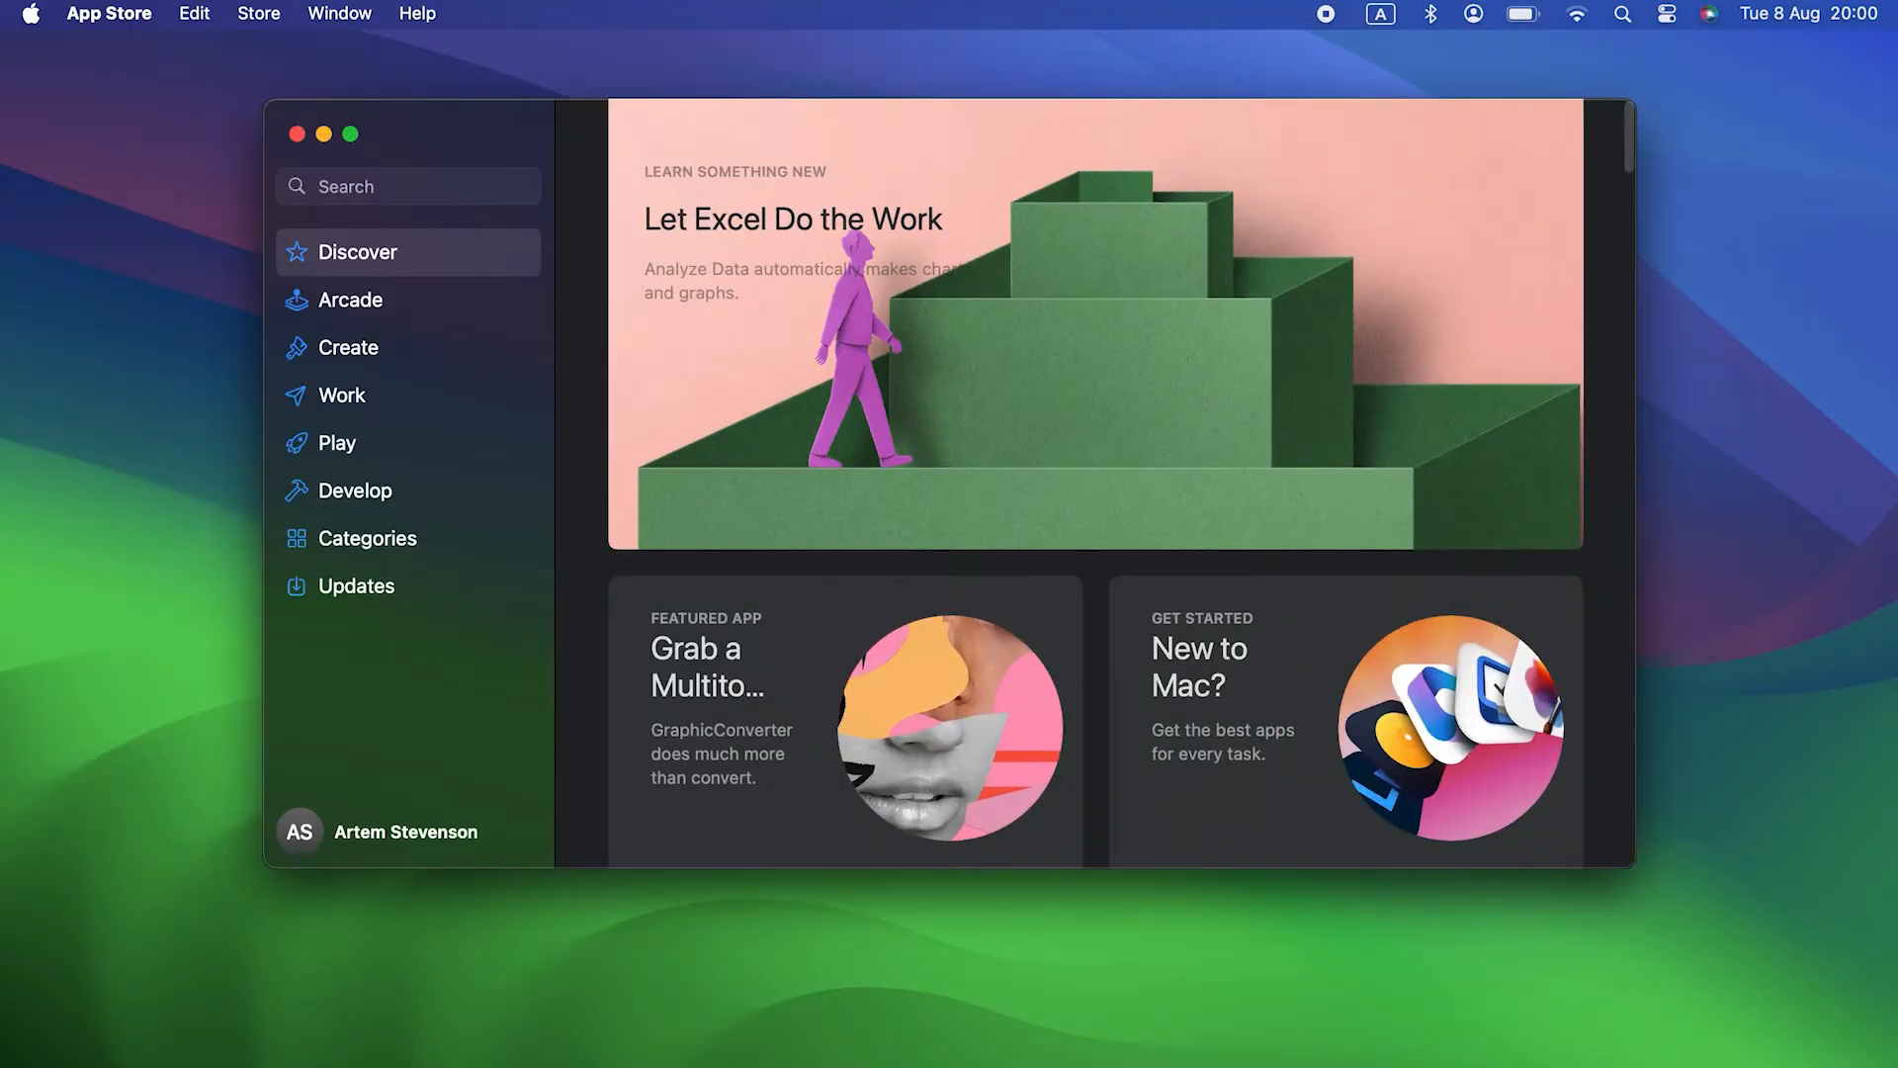
Run OneCast's Check for Updates and dismiss the finished result.
left_click(356, 585)
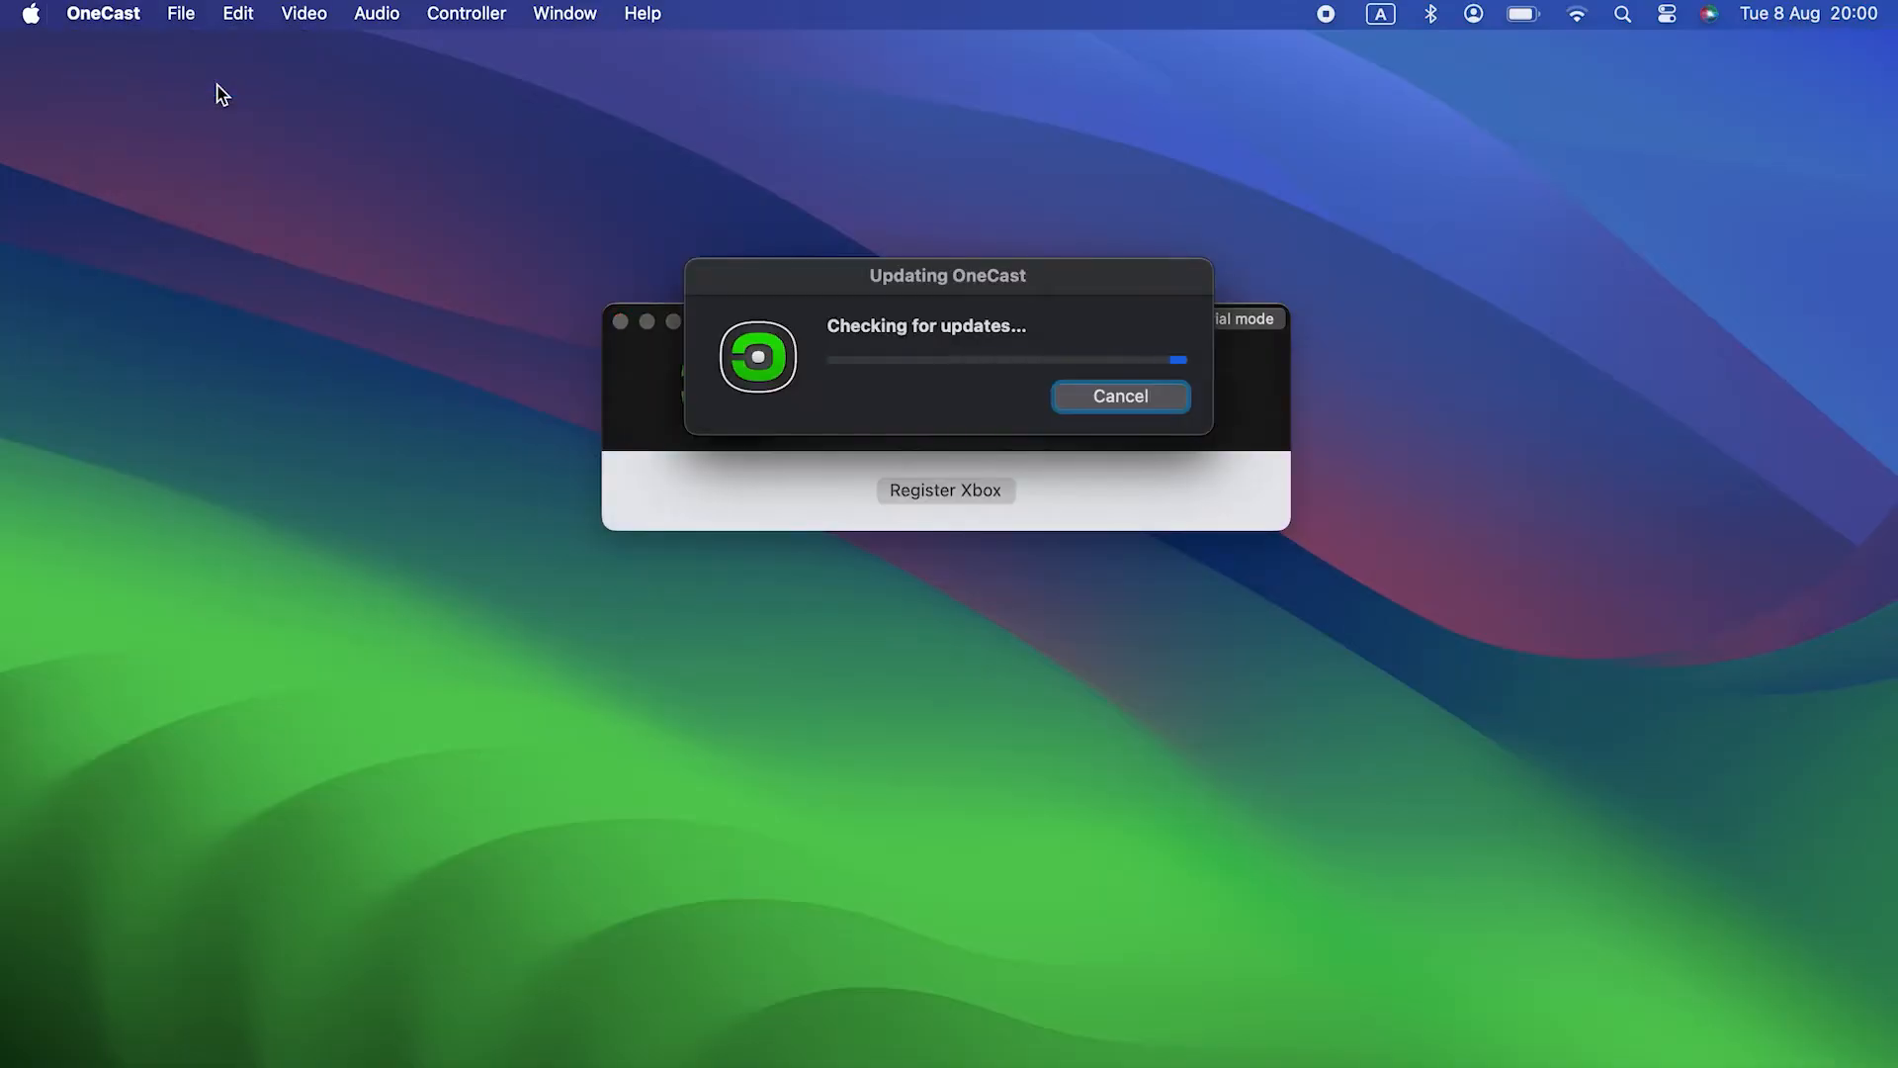
left_click(1118, 395)
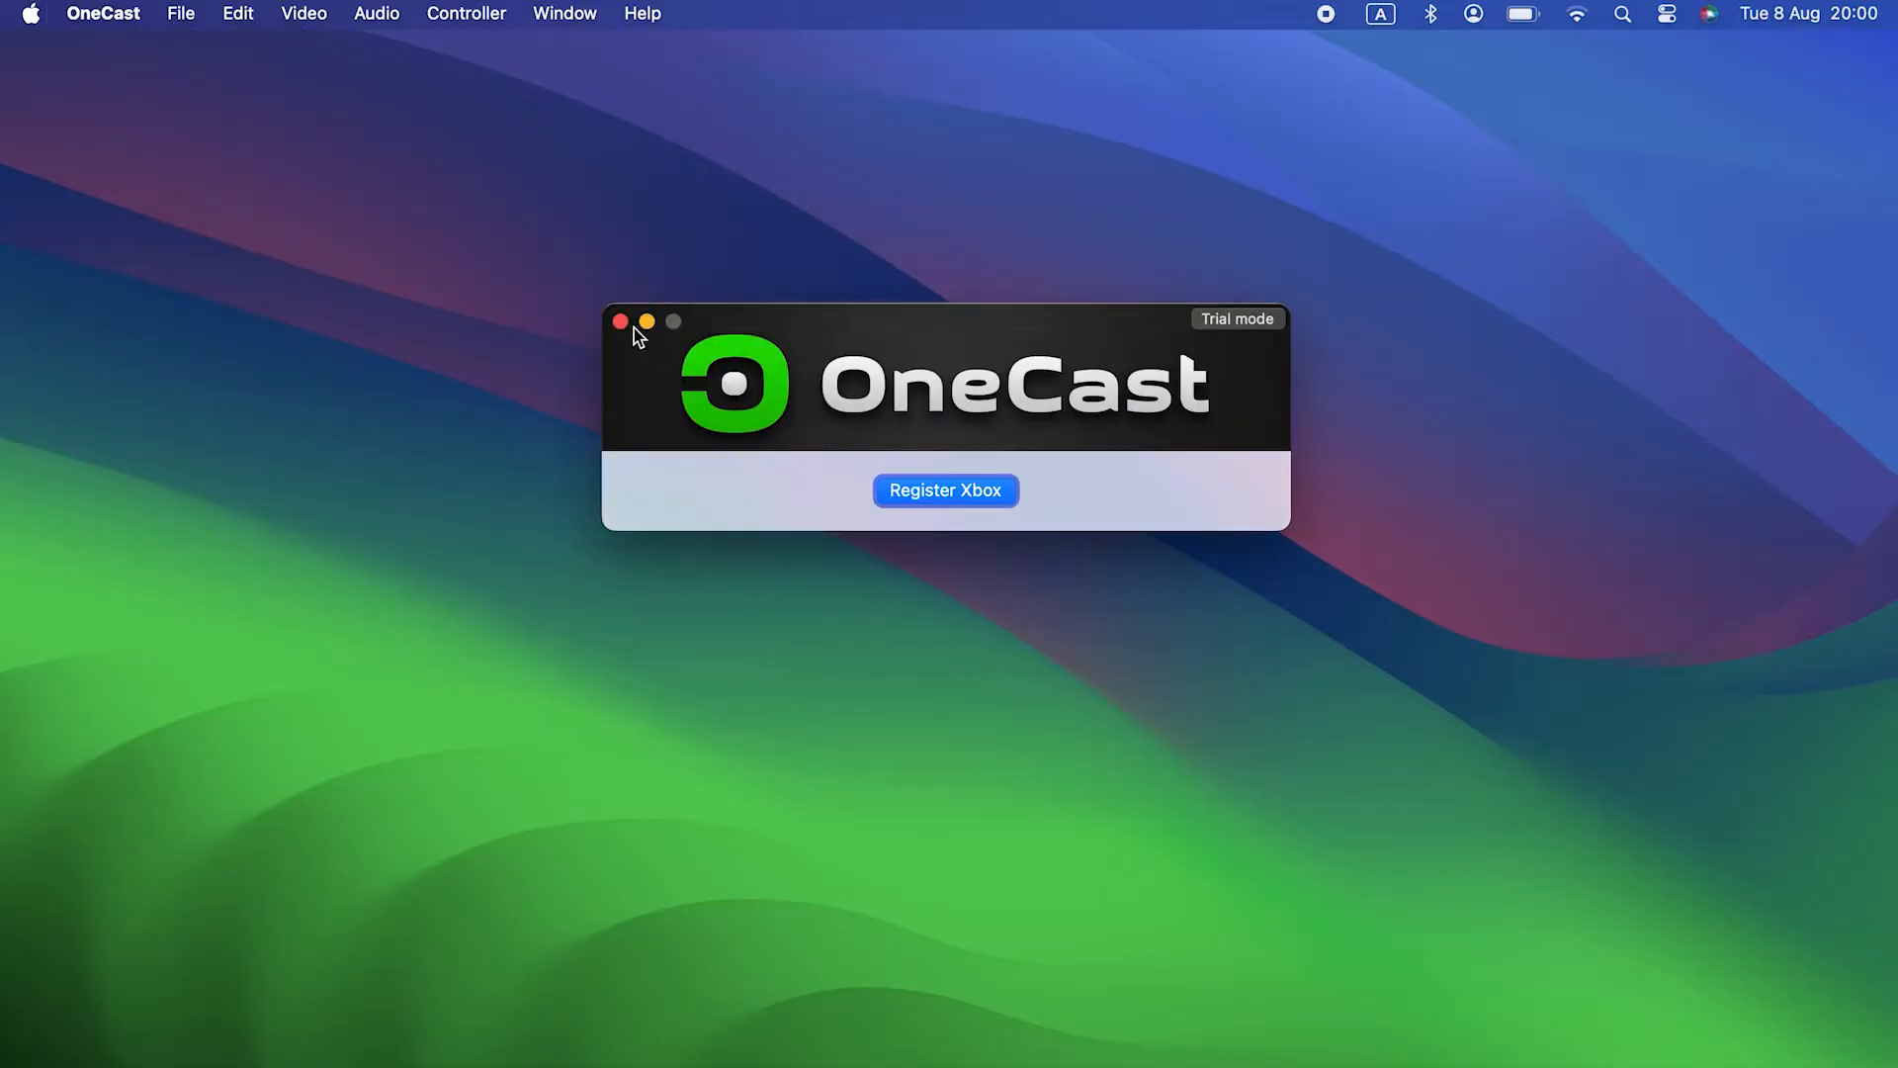
From the Apple menu reach System Settings > General > Software Update to check for a macOS update.
left_click(32, 14)
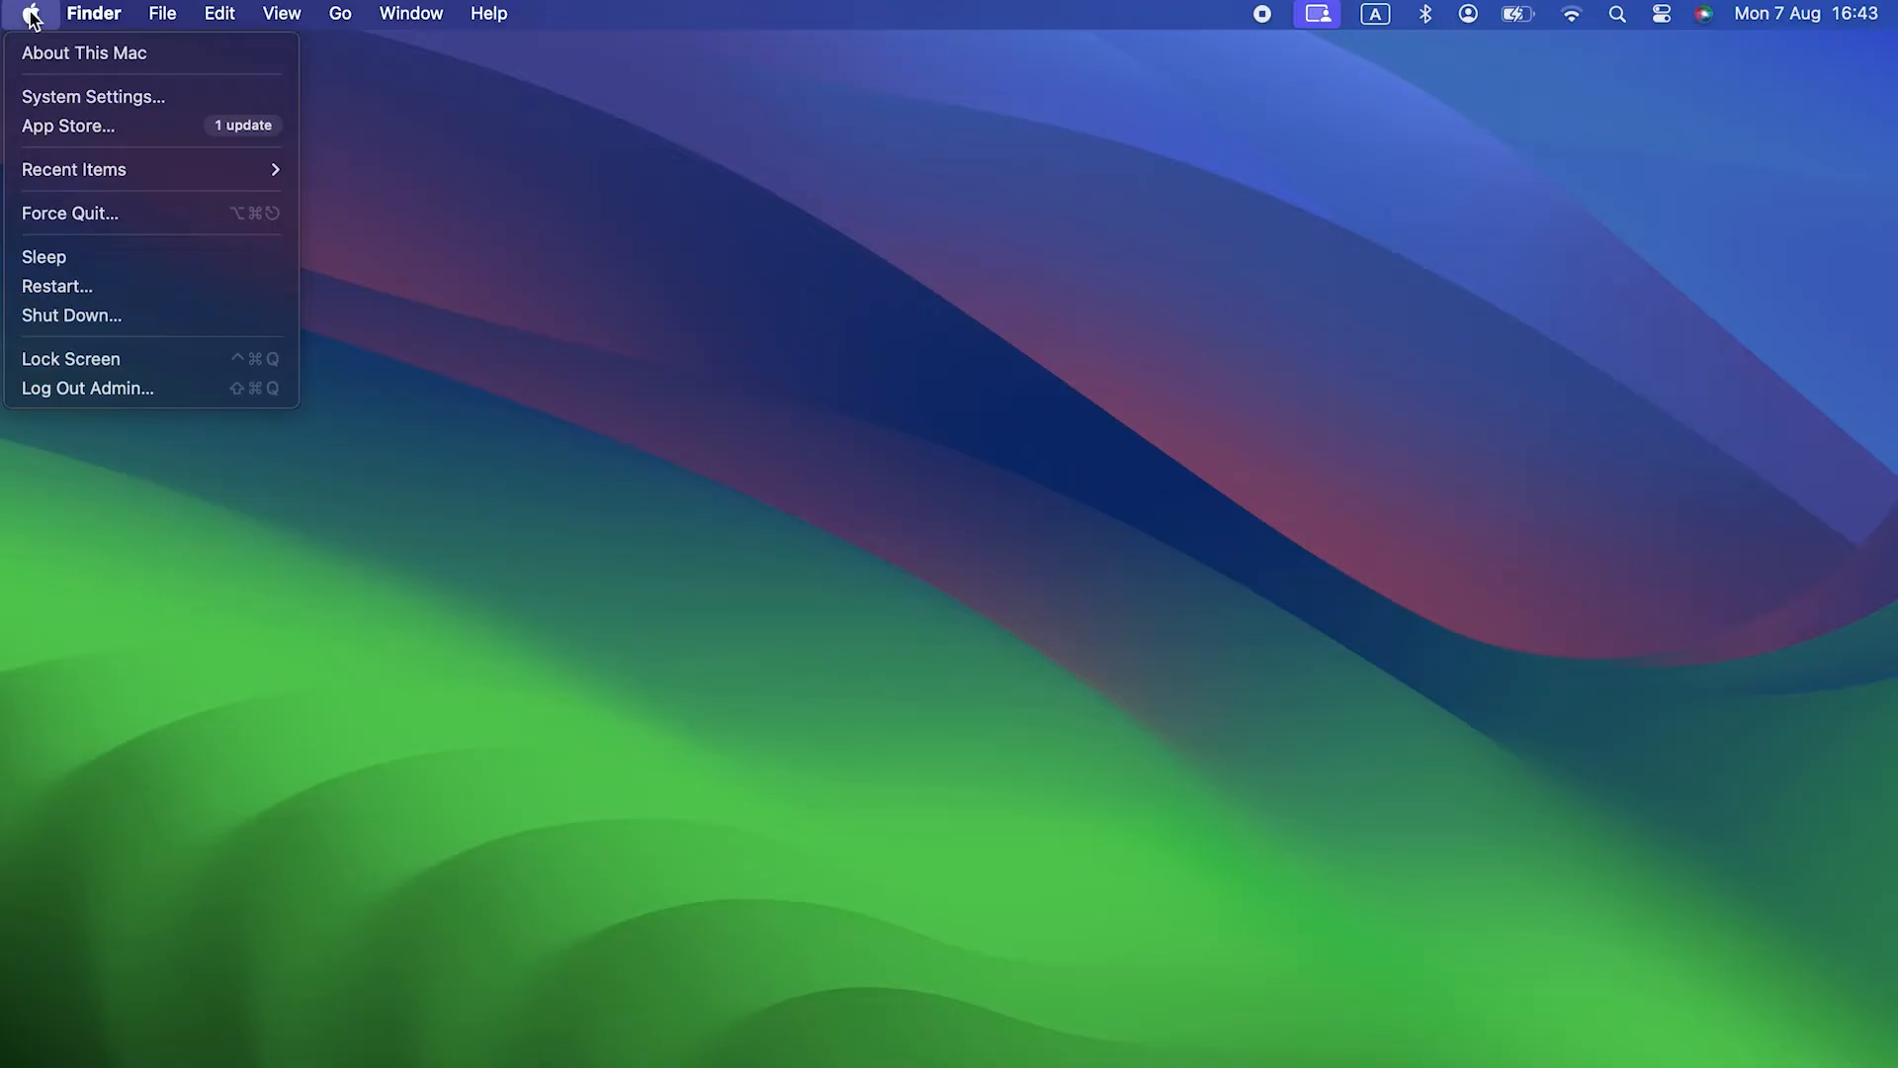
left_click(93, 95)
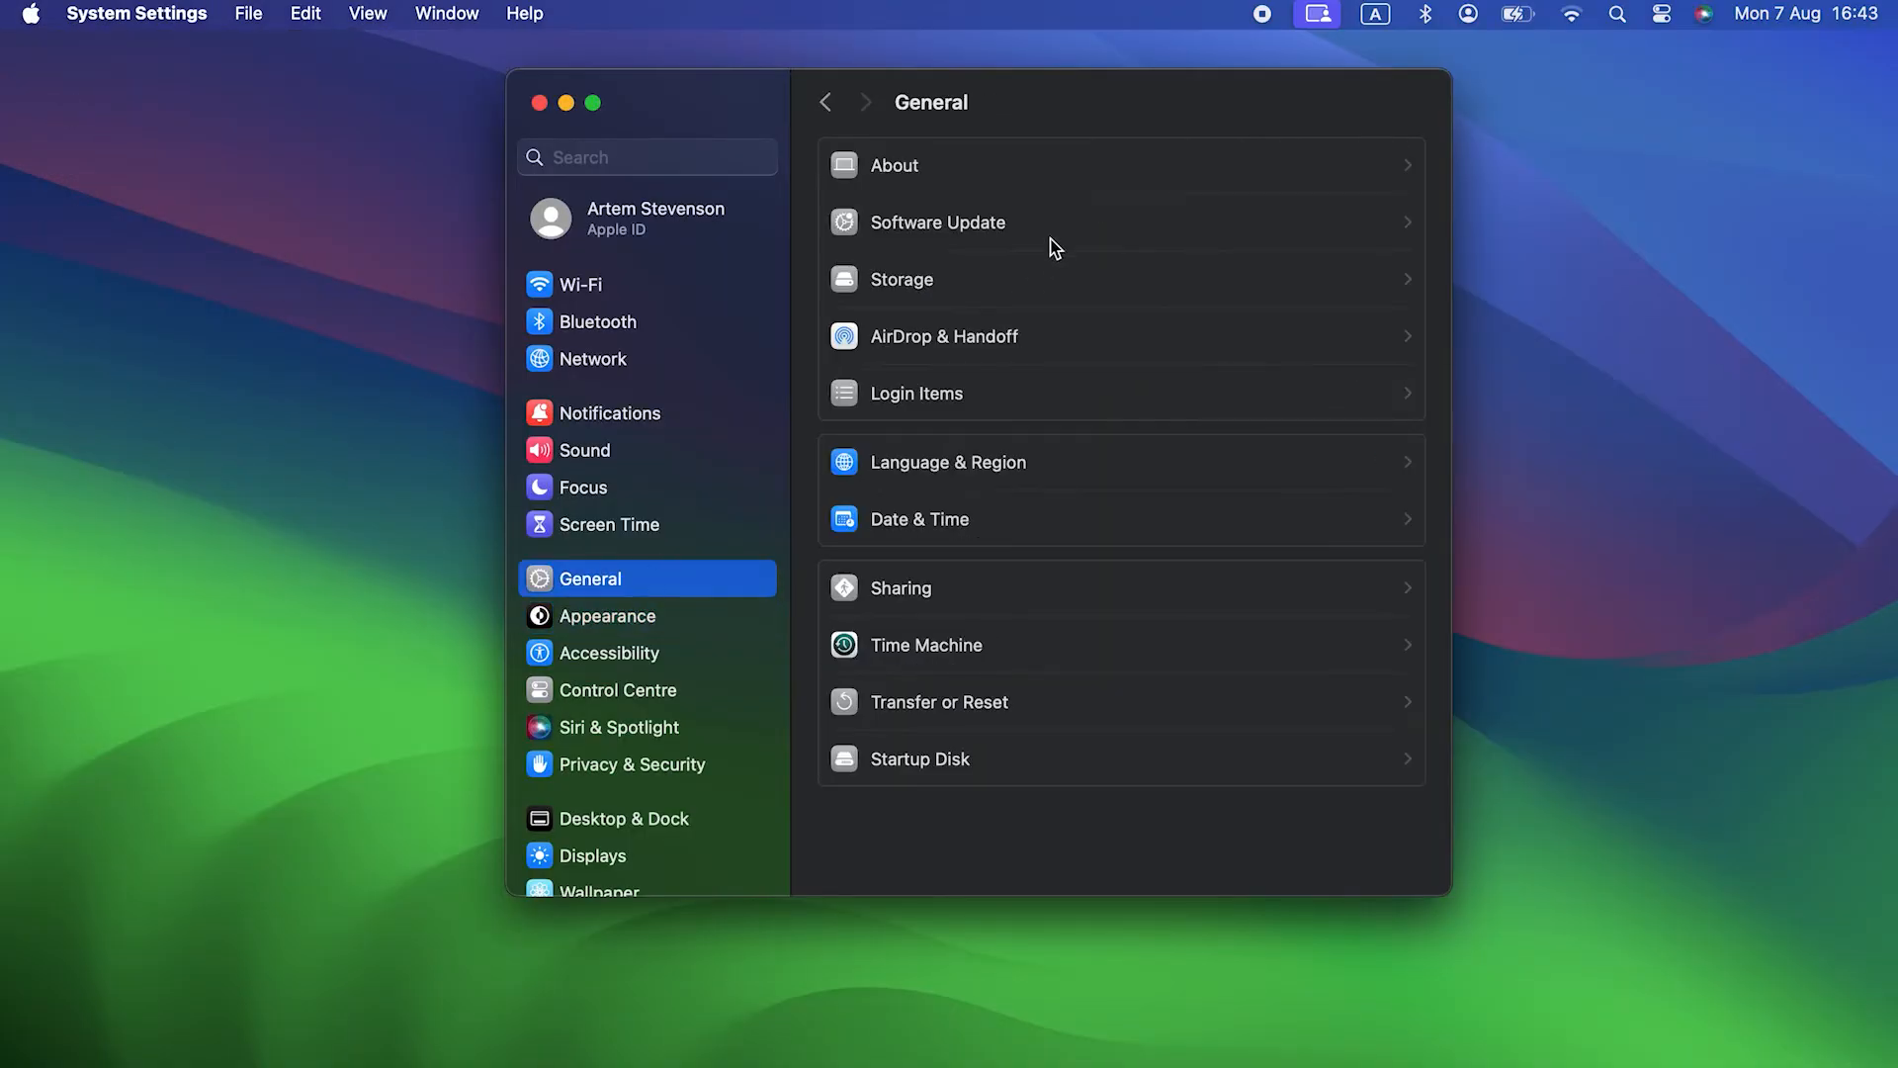
left_click(936, 222)
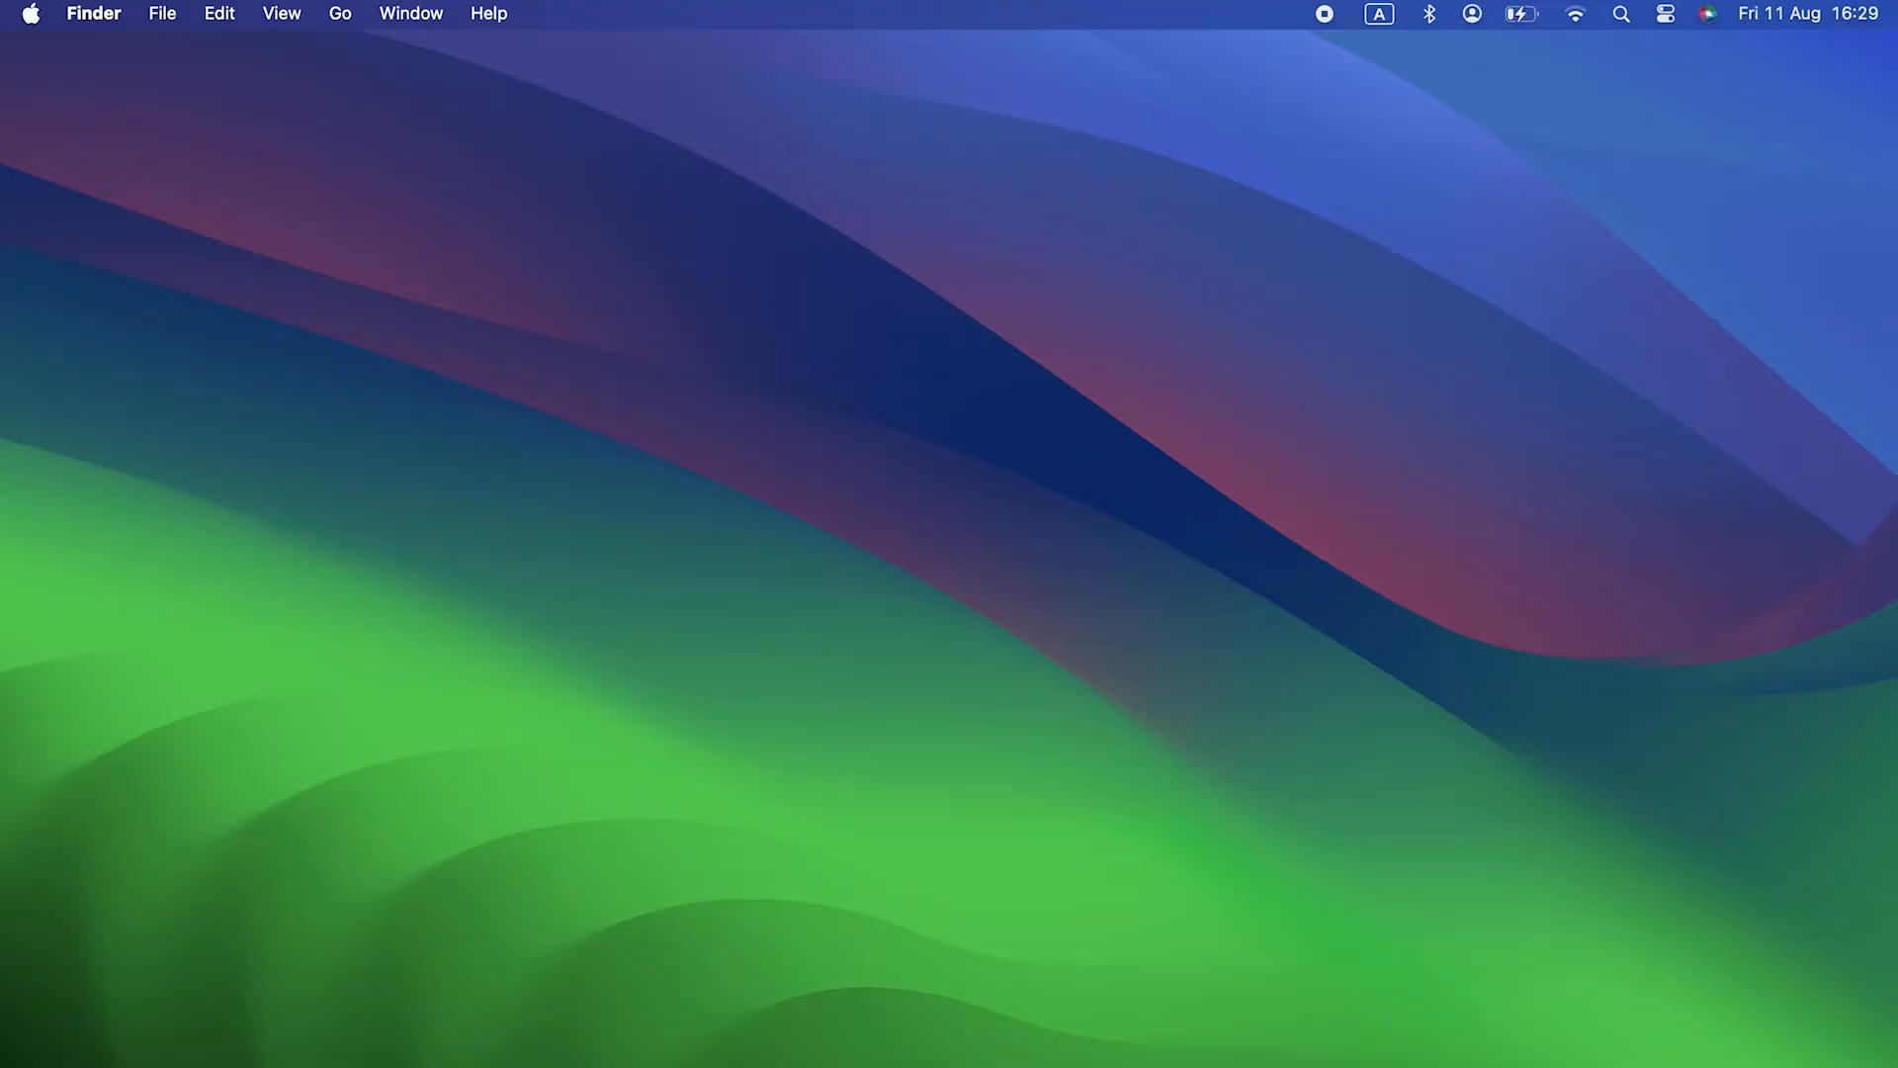
left_click(29, 14)
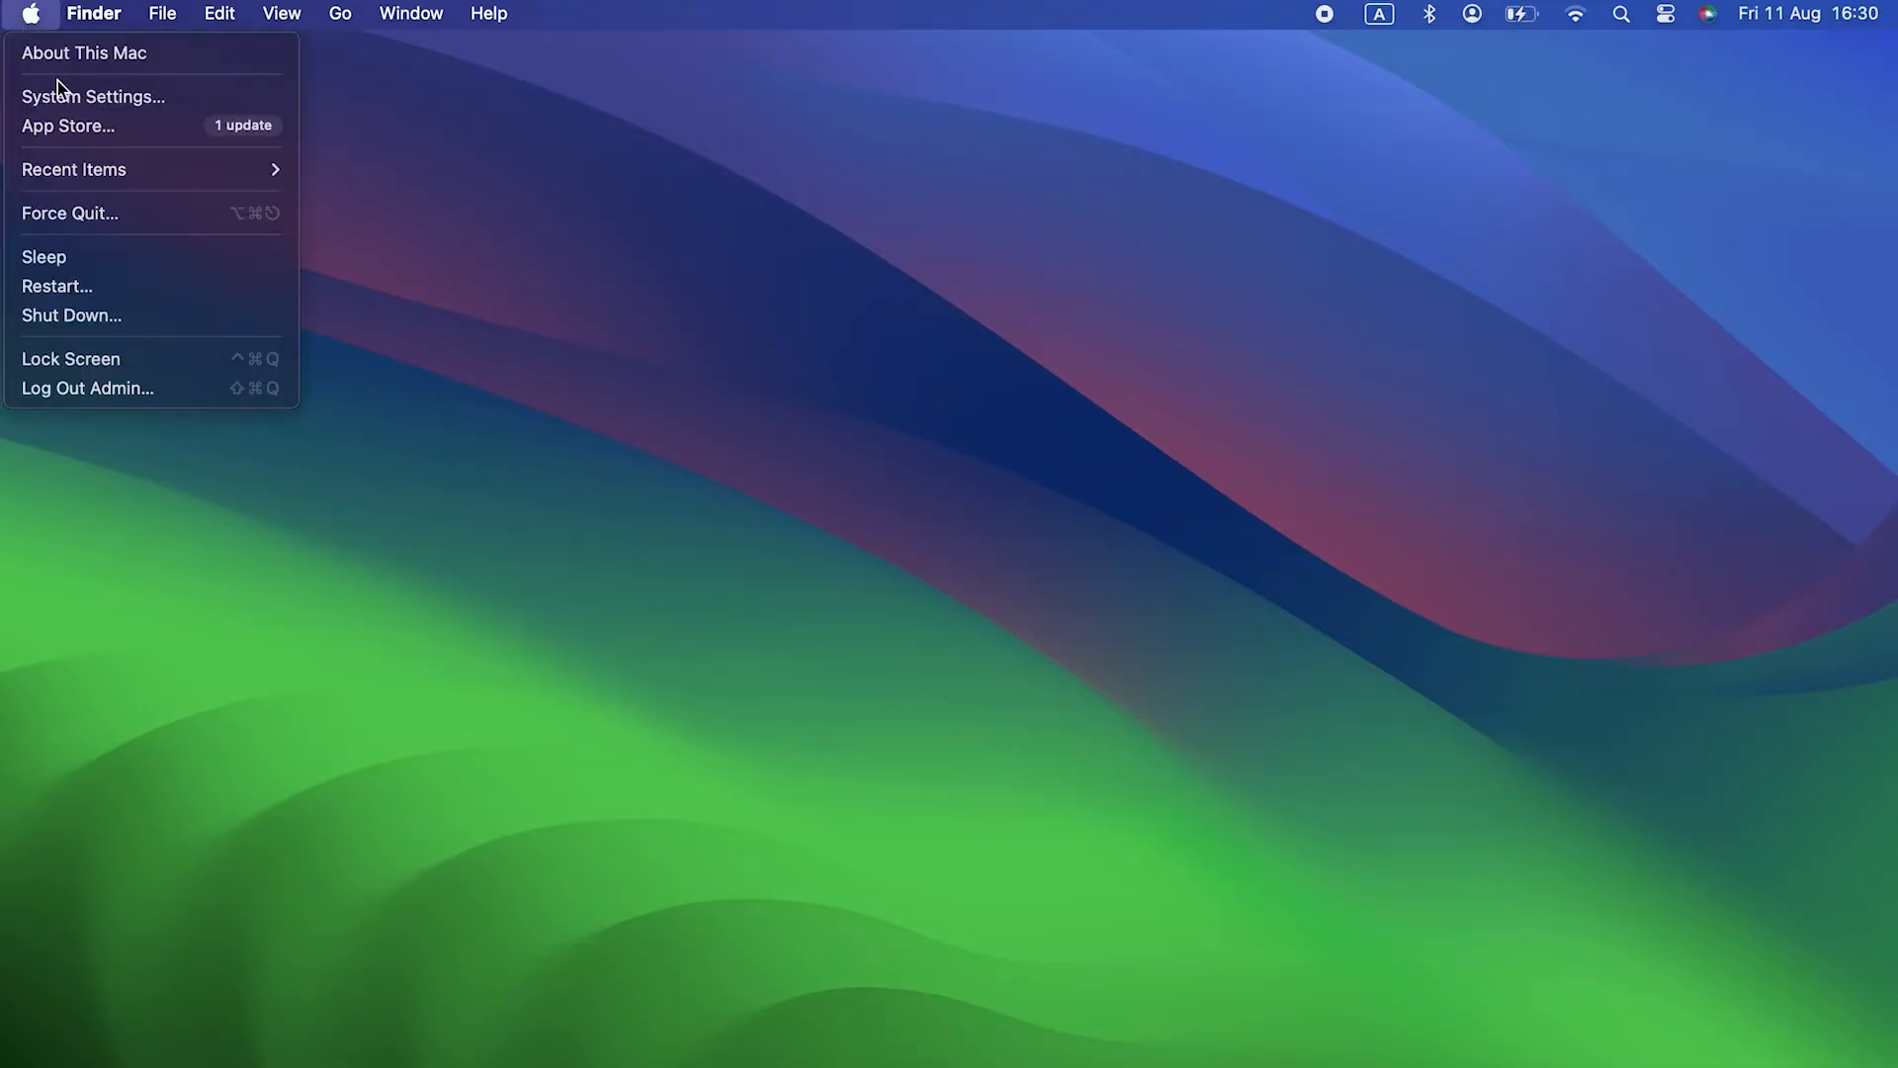
left_click(93, 95)
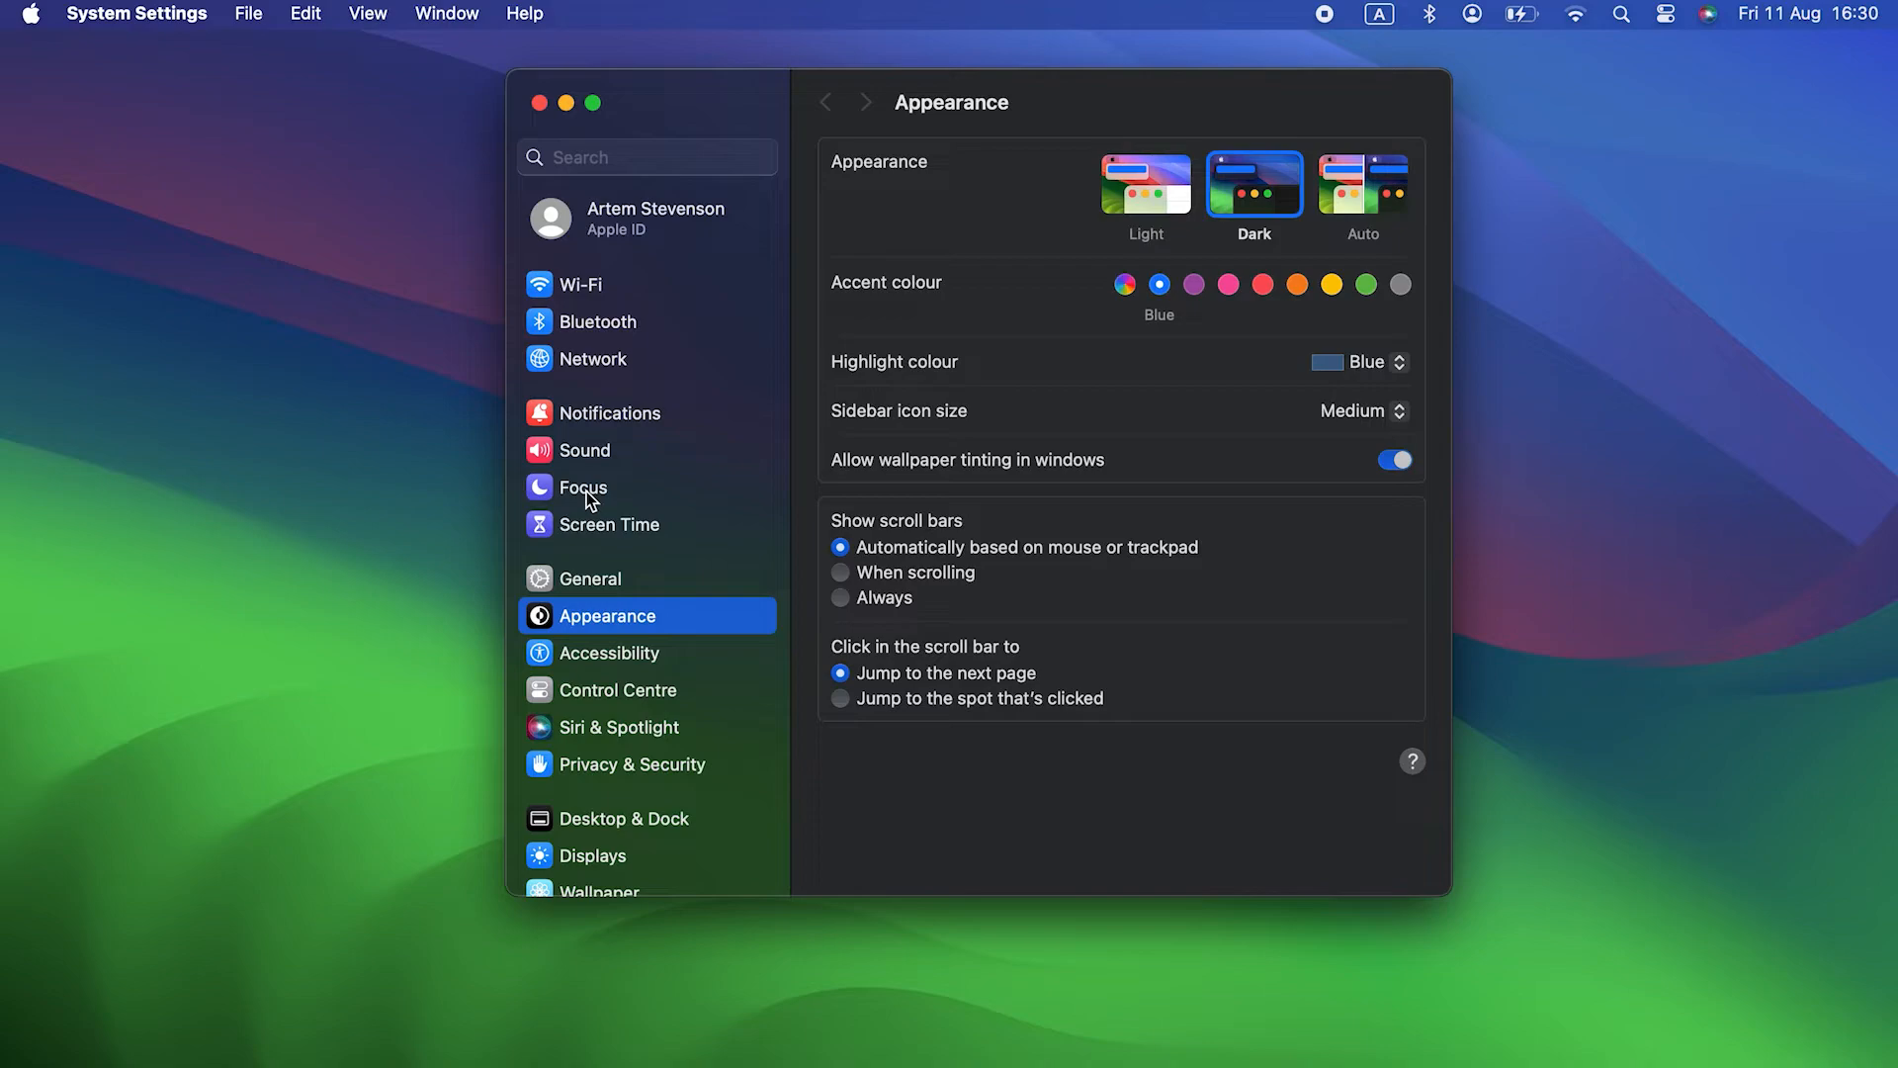
left_click(595, 791)
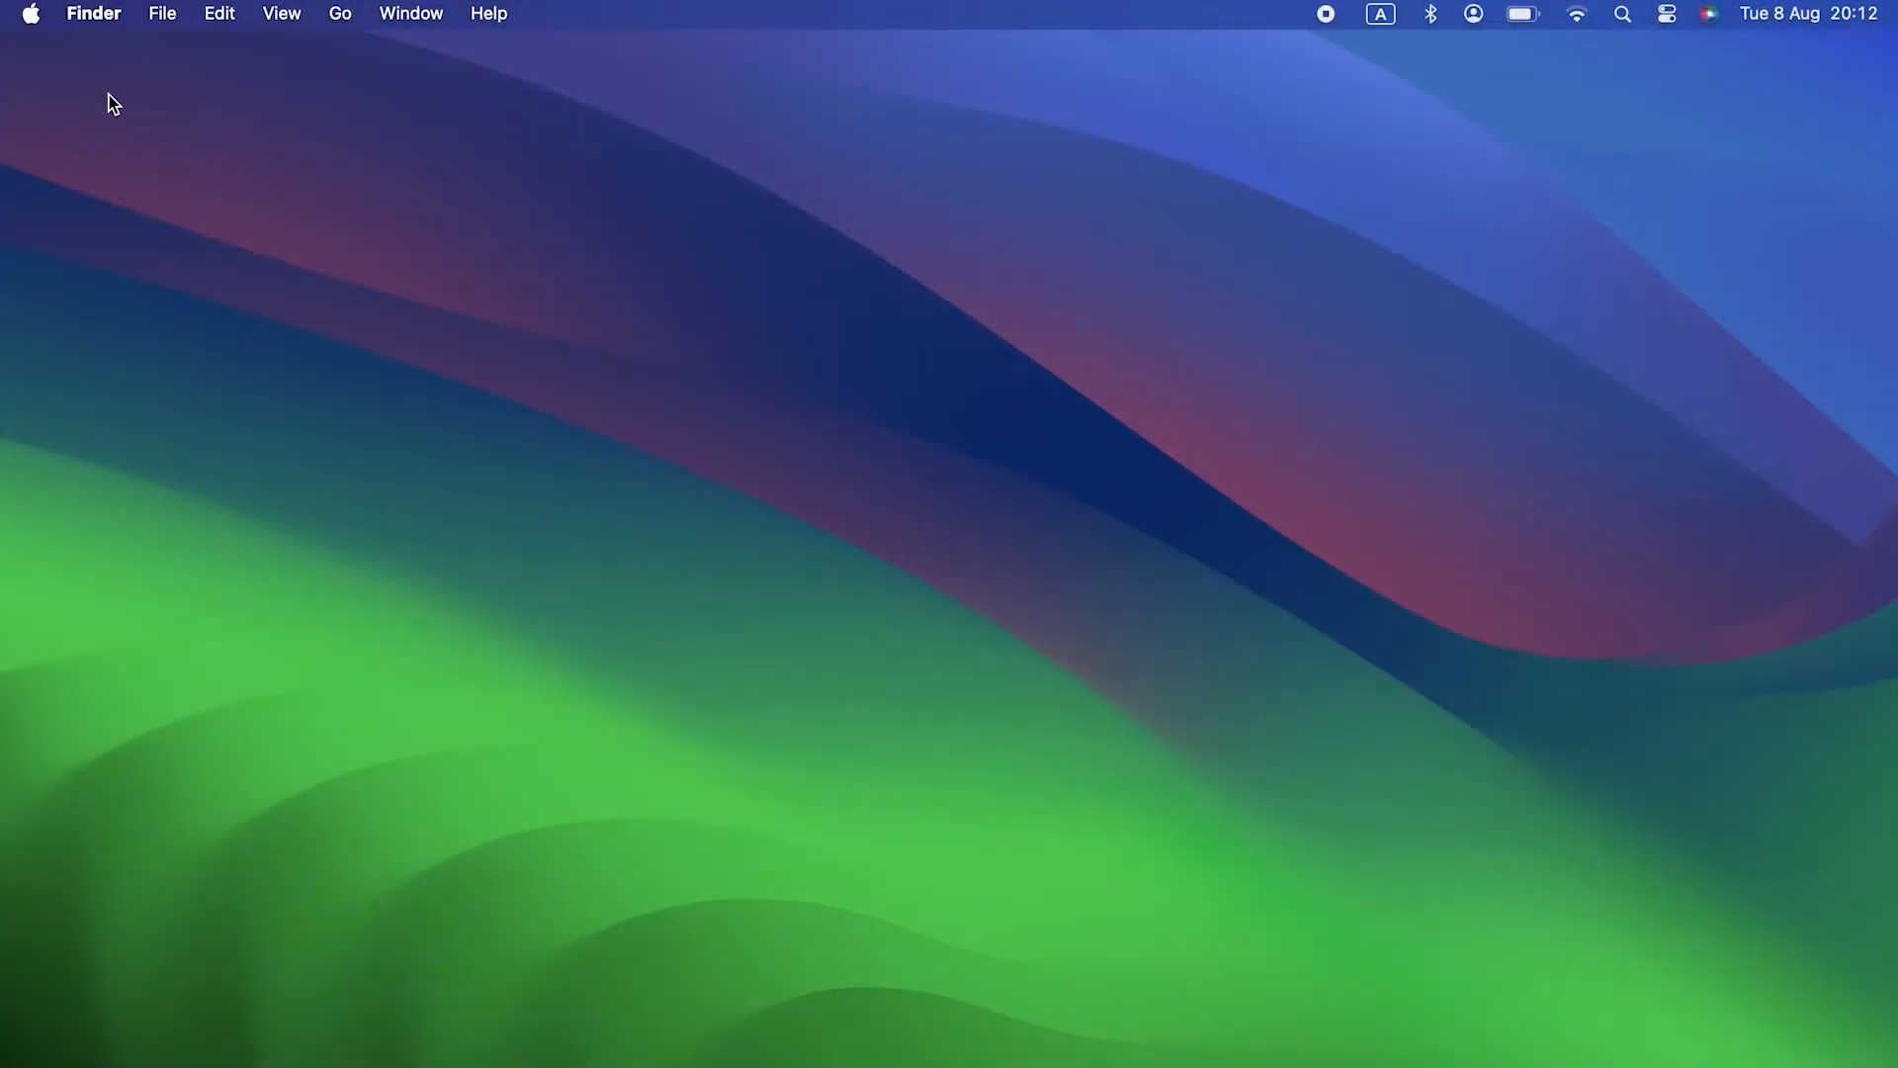
Show all installed applications so the CleanMyMac X icon is visible.
left_click(30, 14)
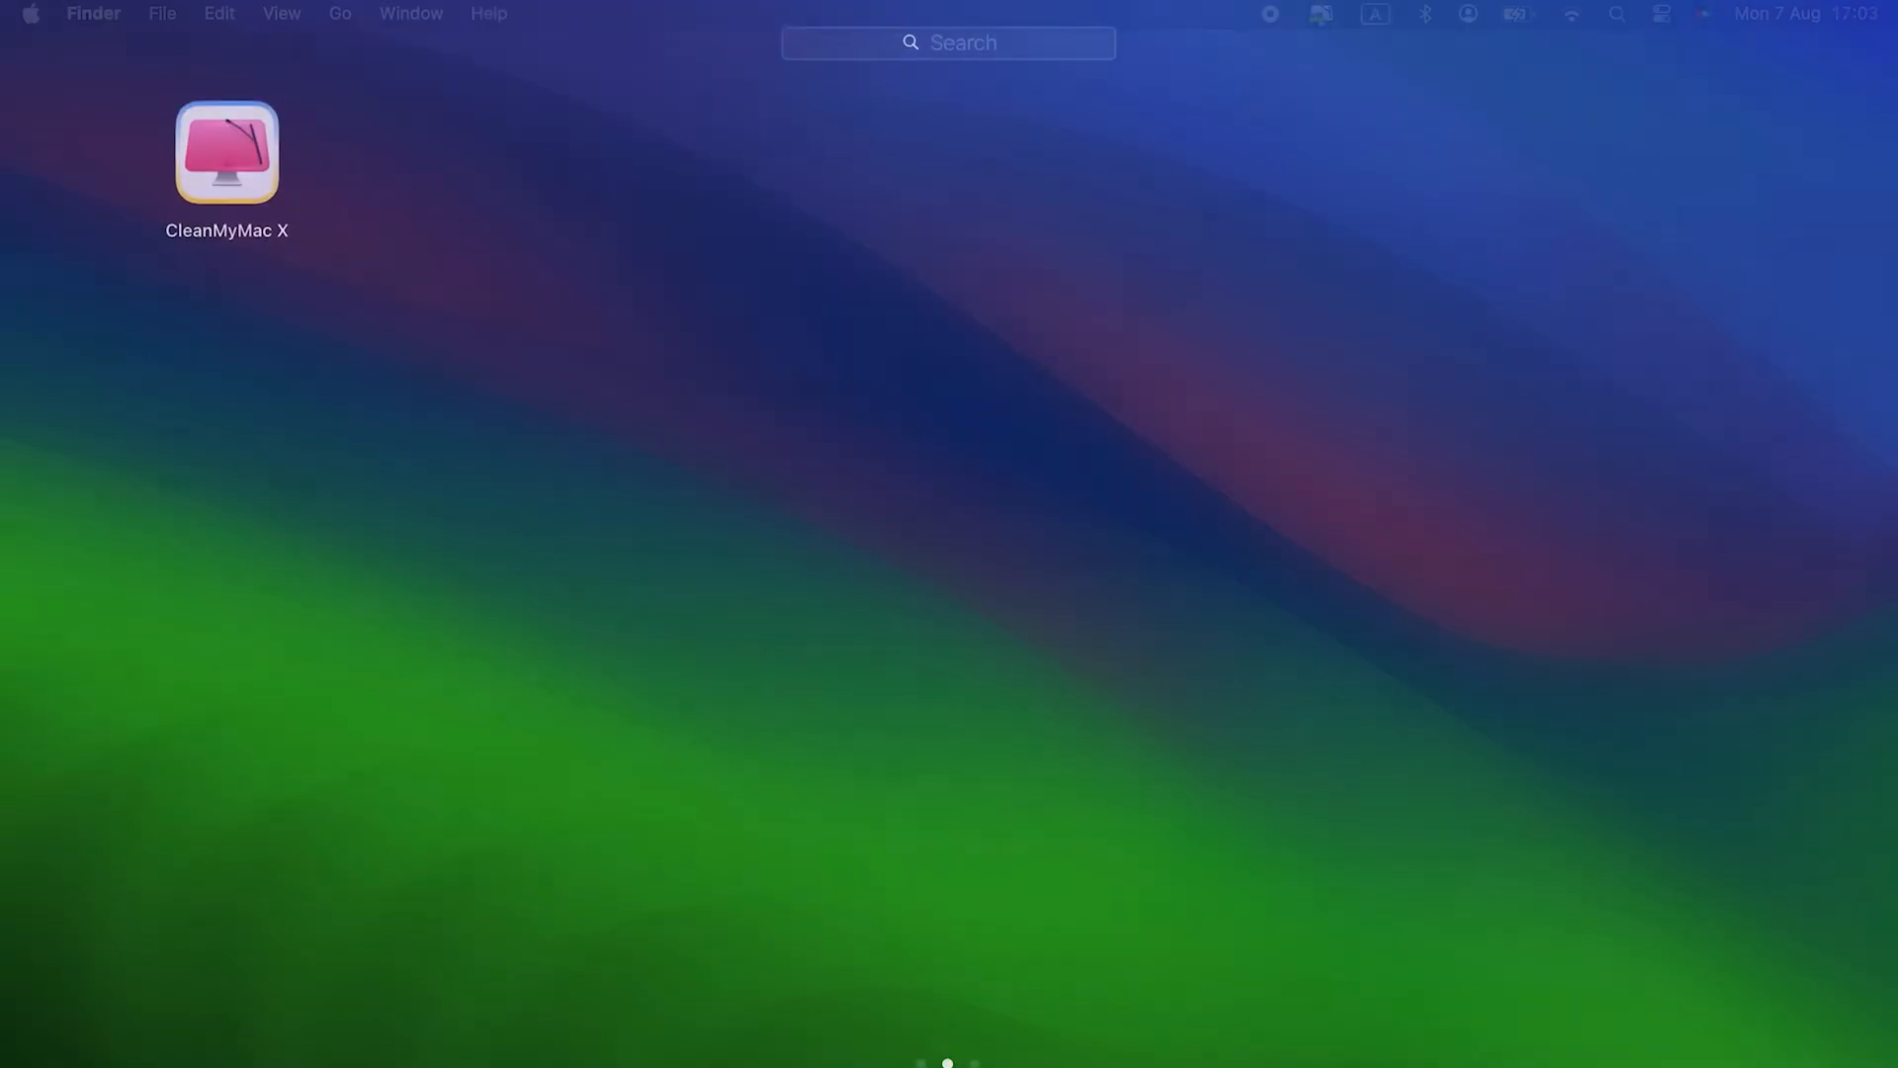
Launch CleanMyMac X and run the Free Up RAM task under Maintenance.
double_click(225, 152)
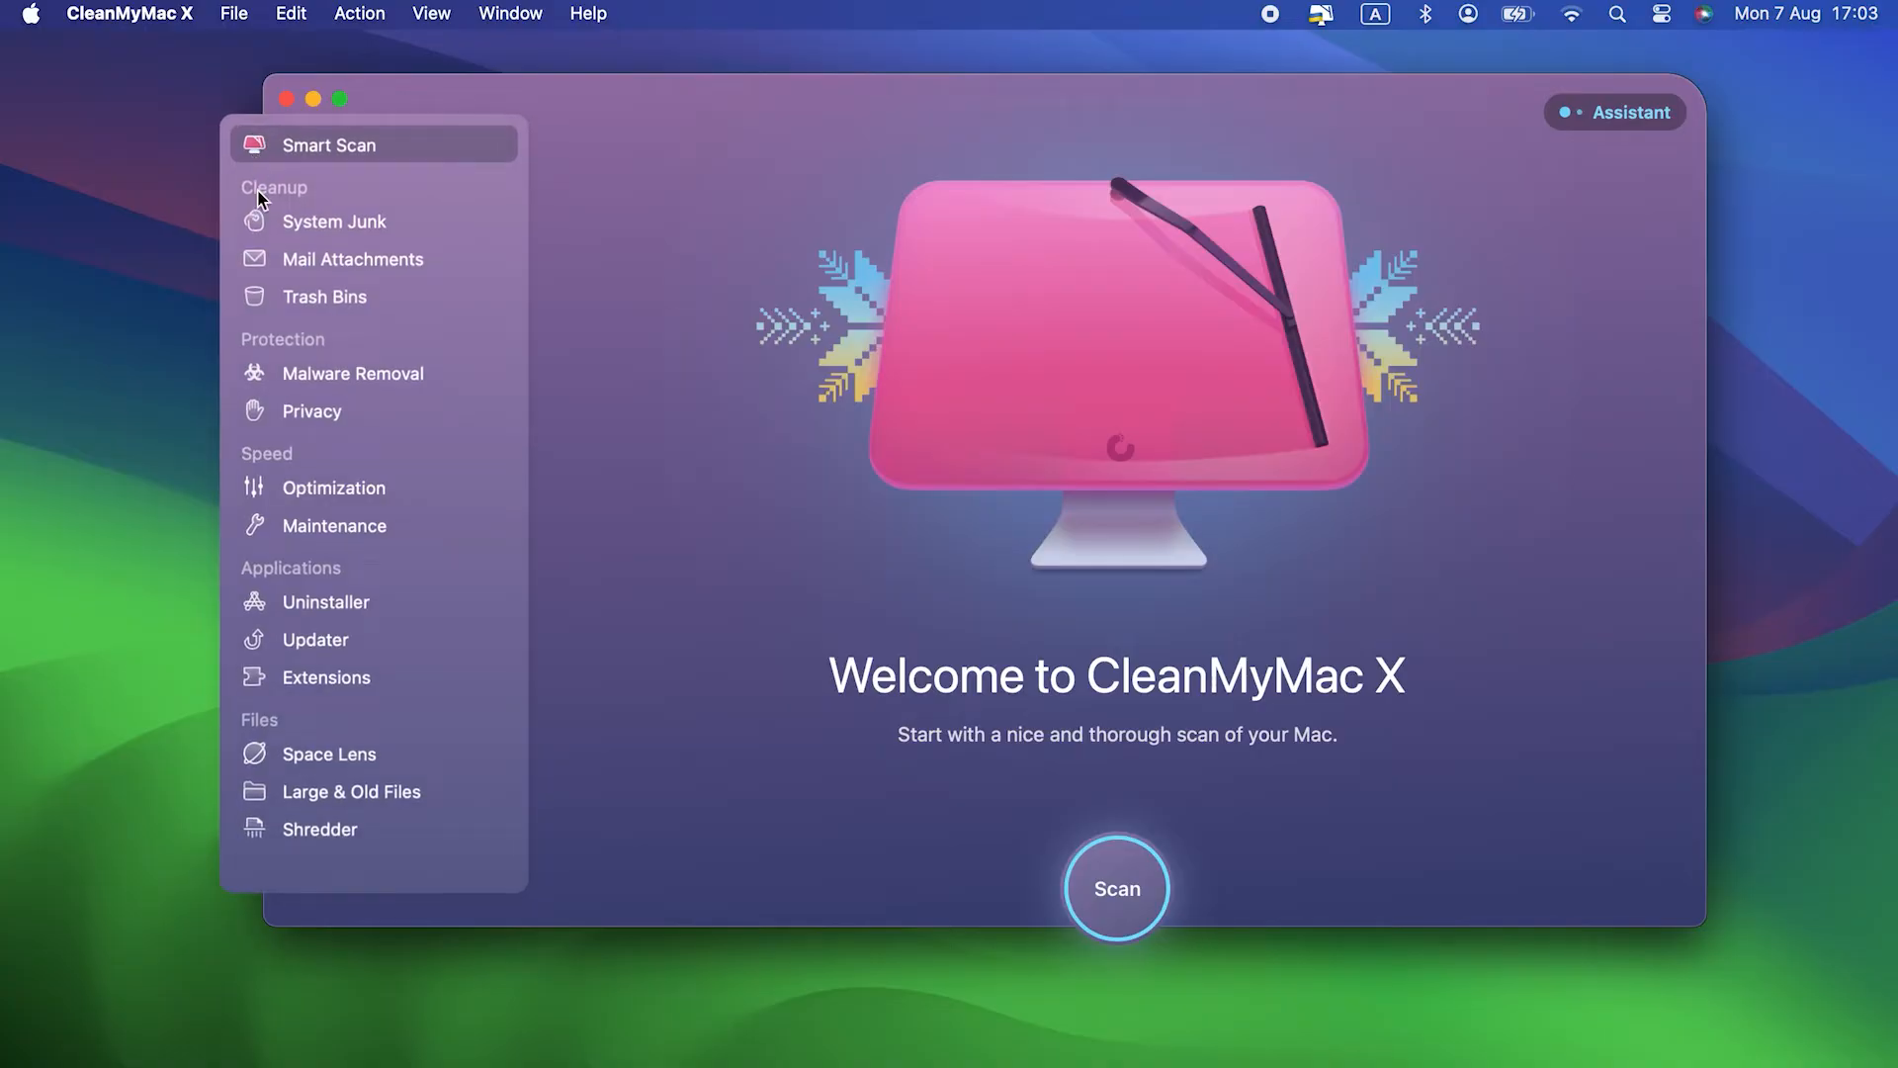
left_click(335, 524)
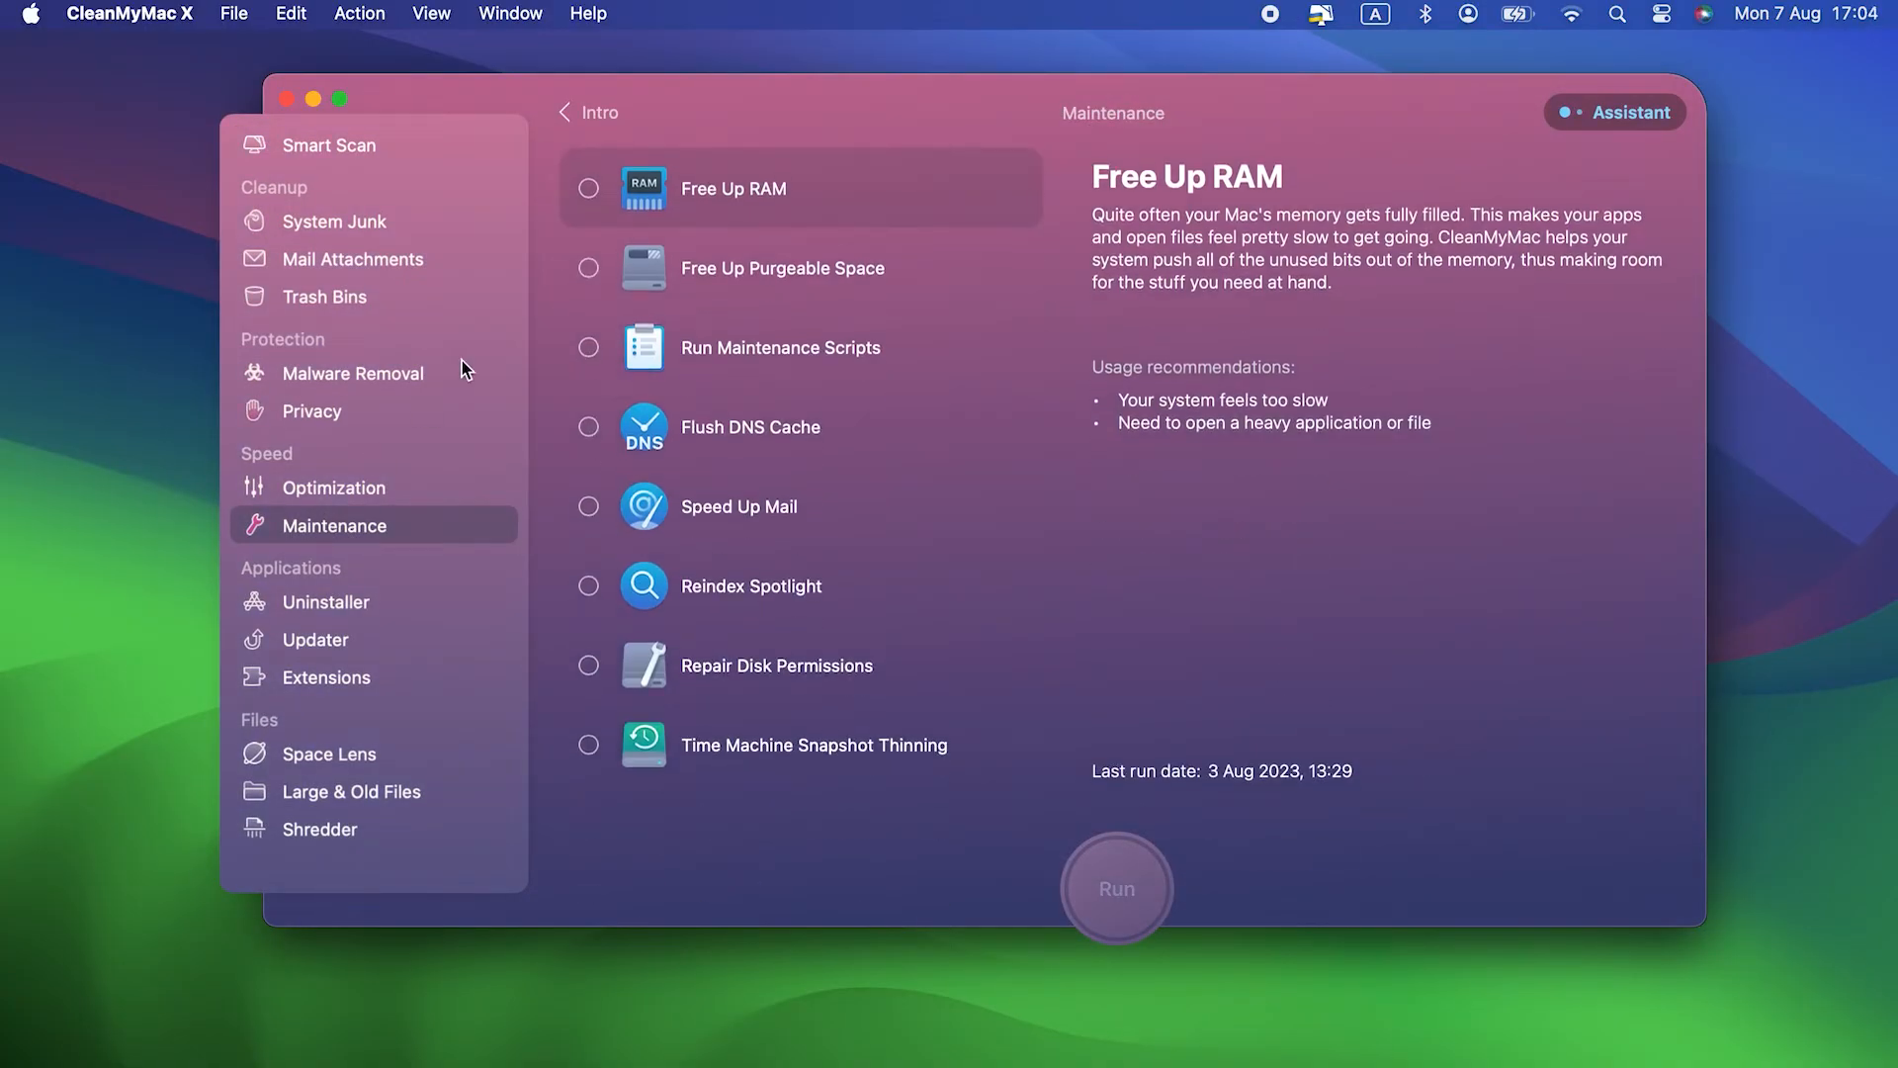
left_click(589, 188)
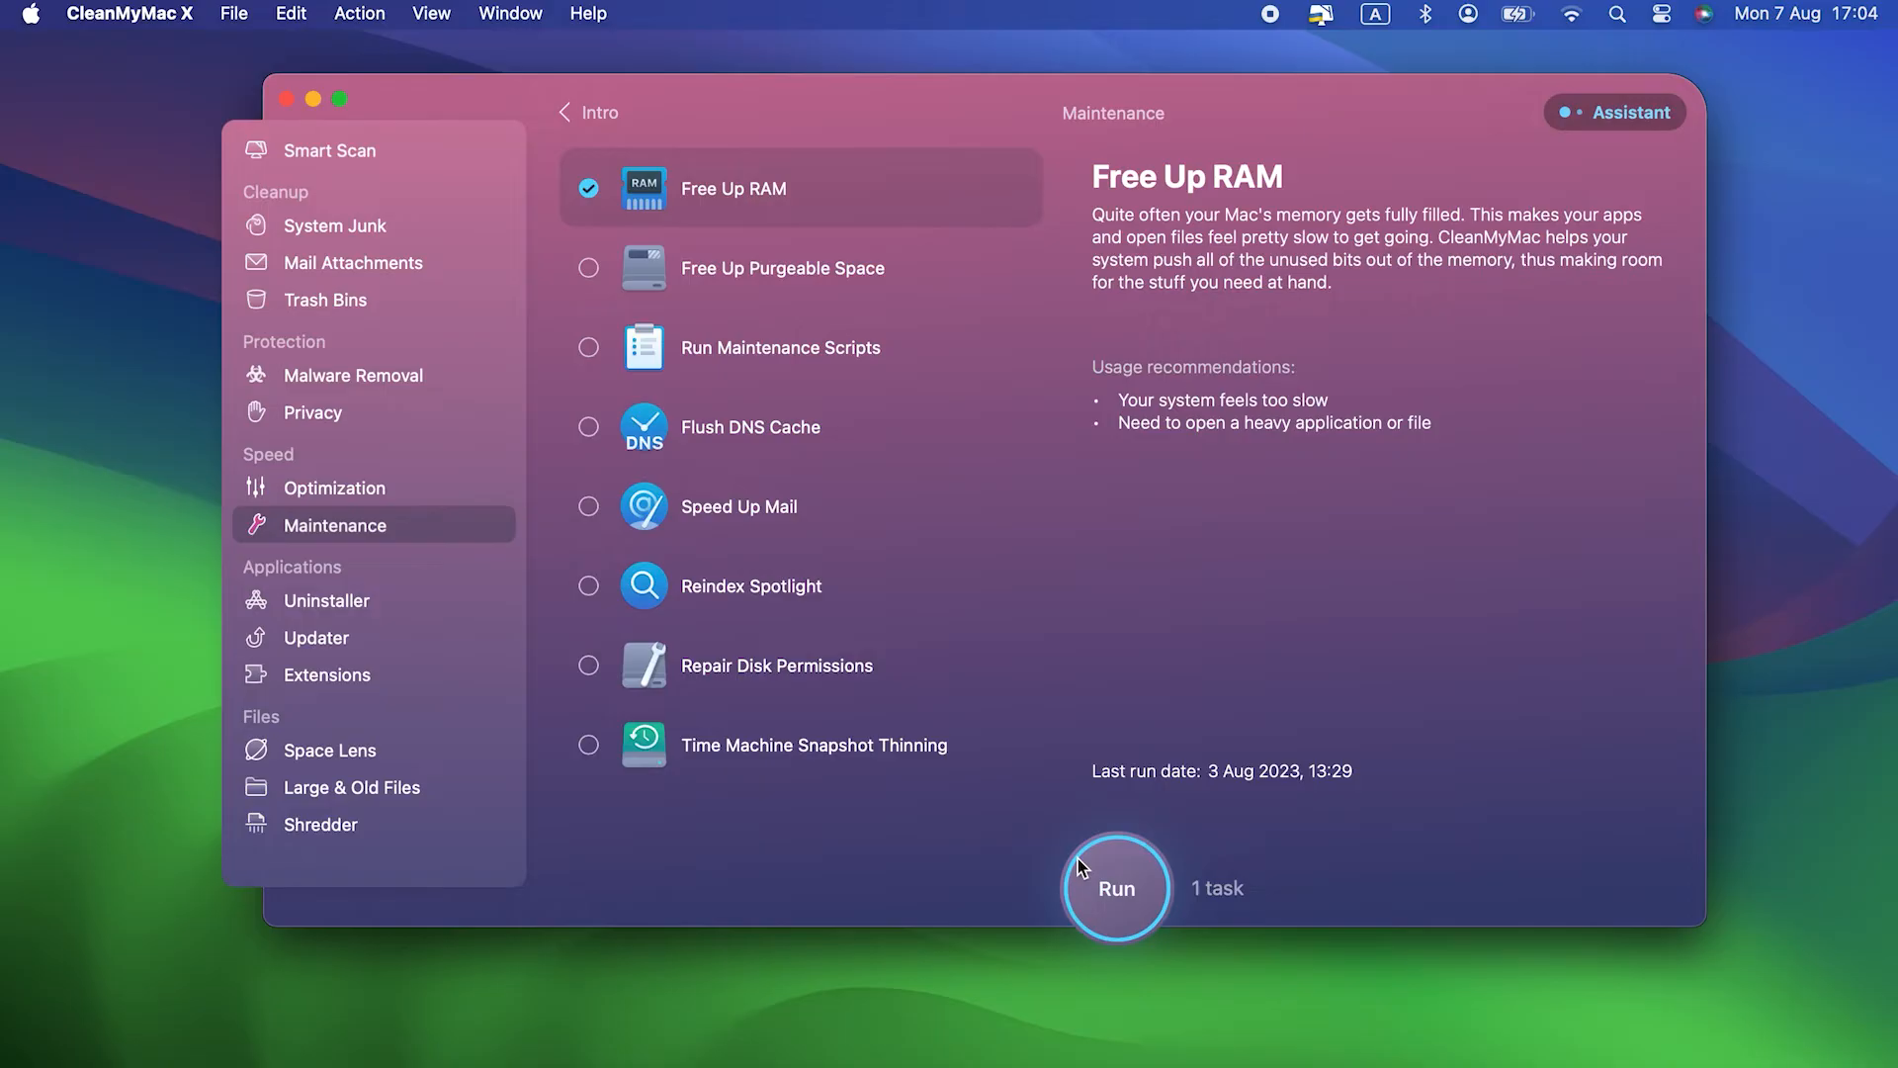
left_click(1113, 888)
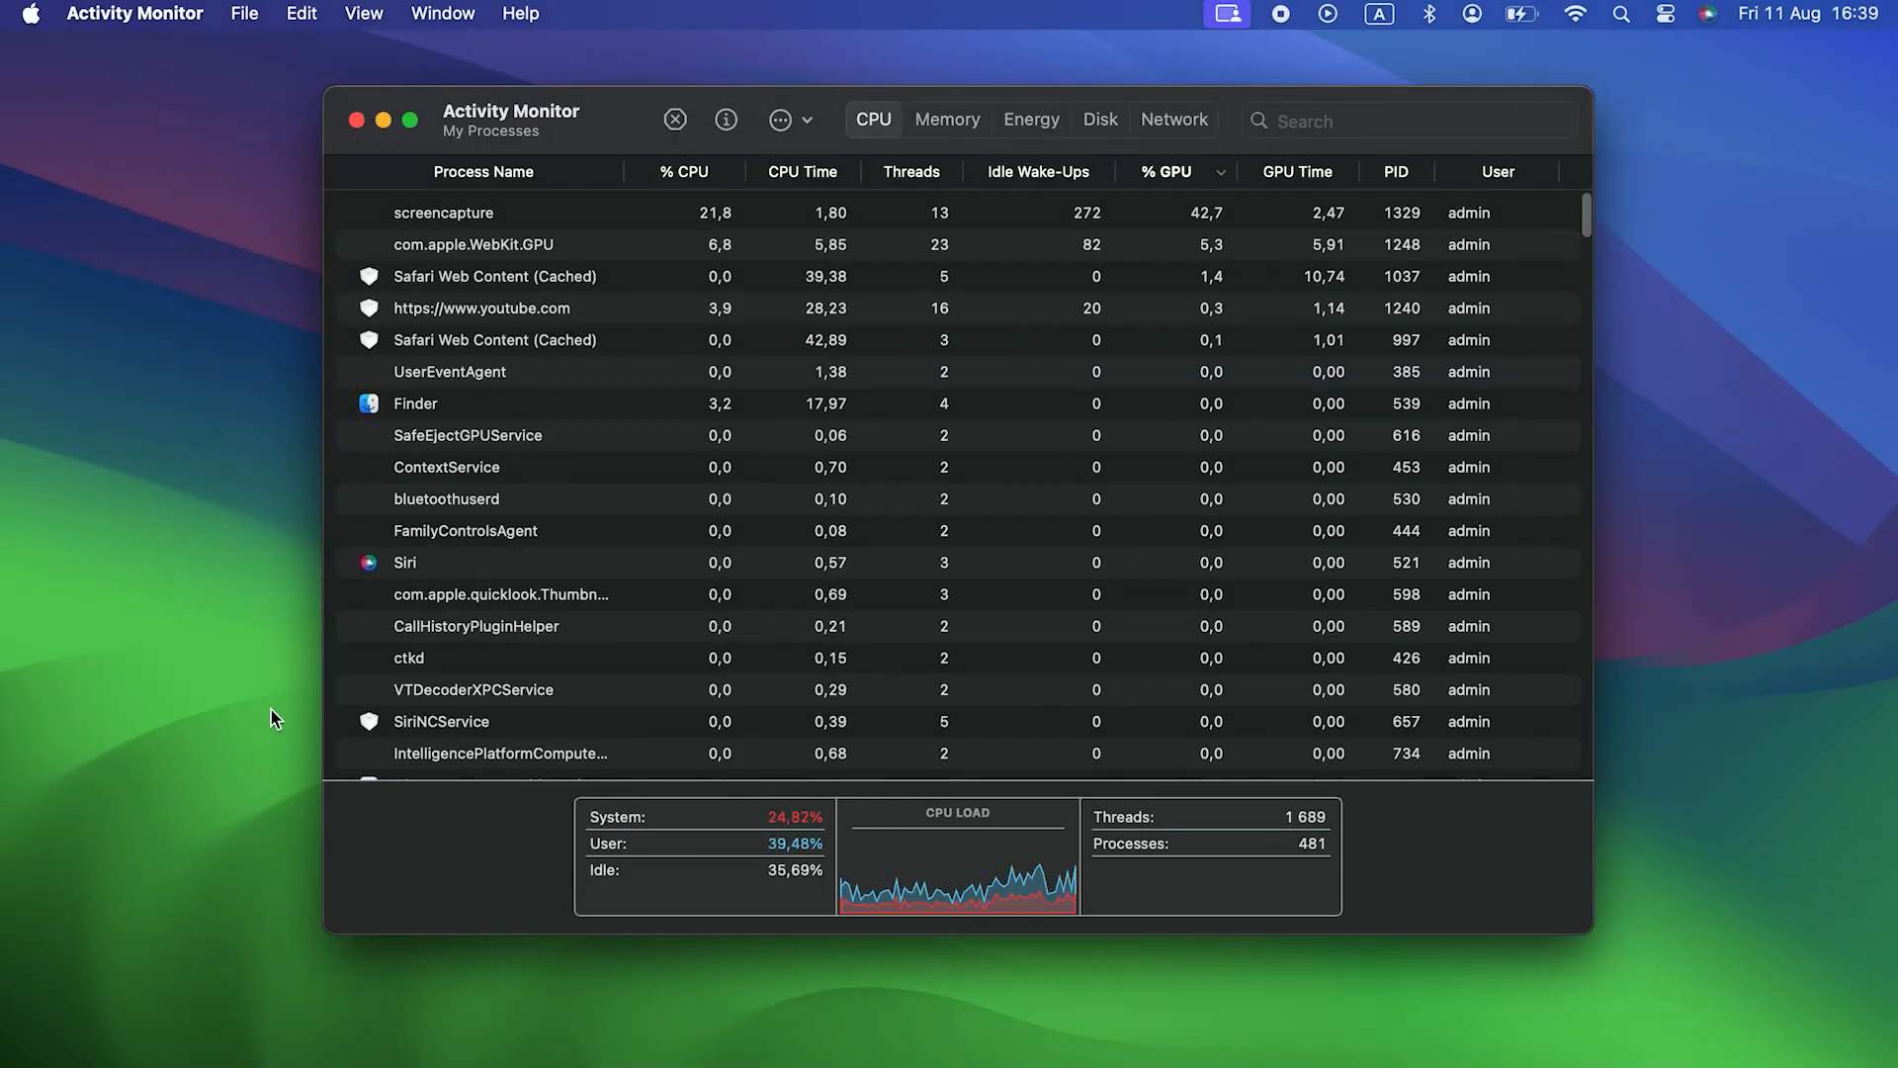
Search Activity Monitor for TouchBarServer, force that process to quit, and close the window.
type("TouchBar")
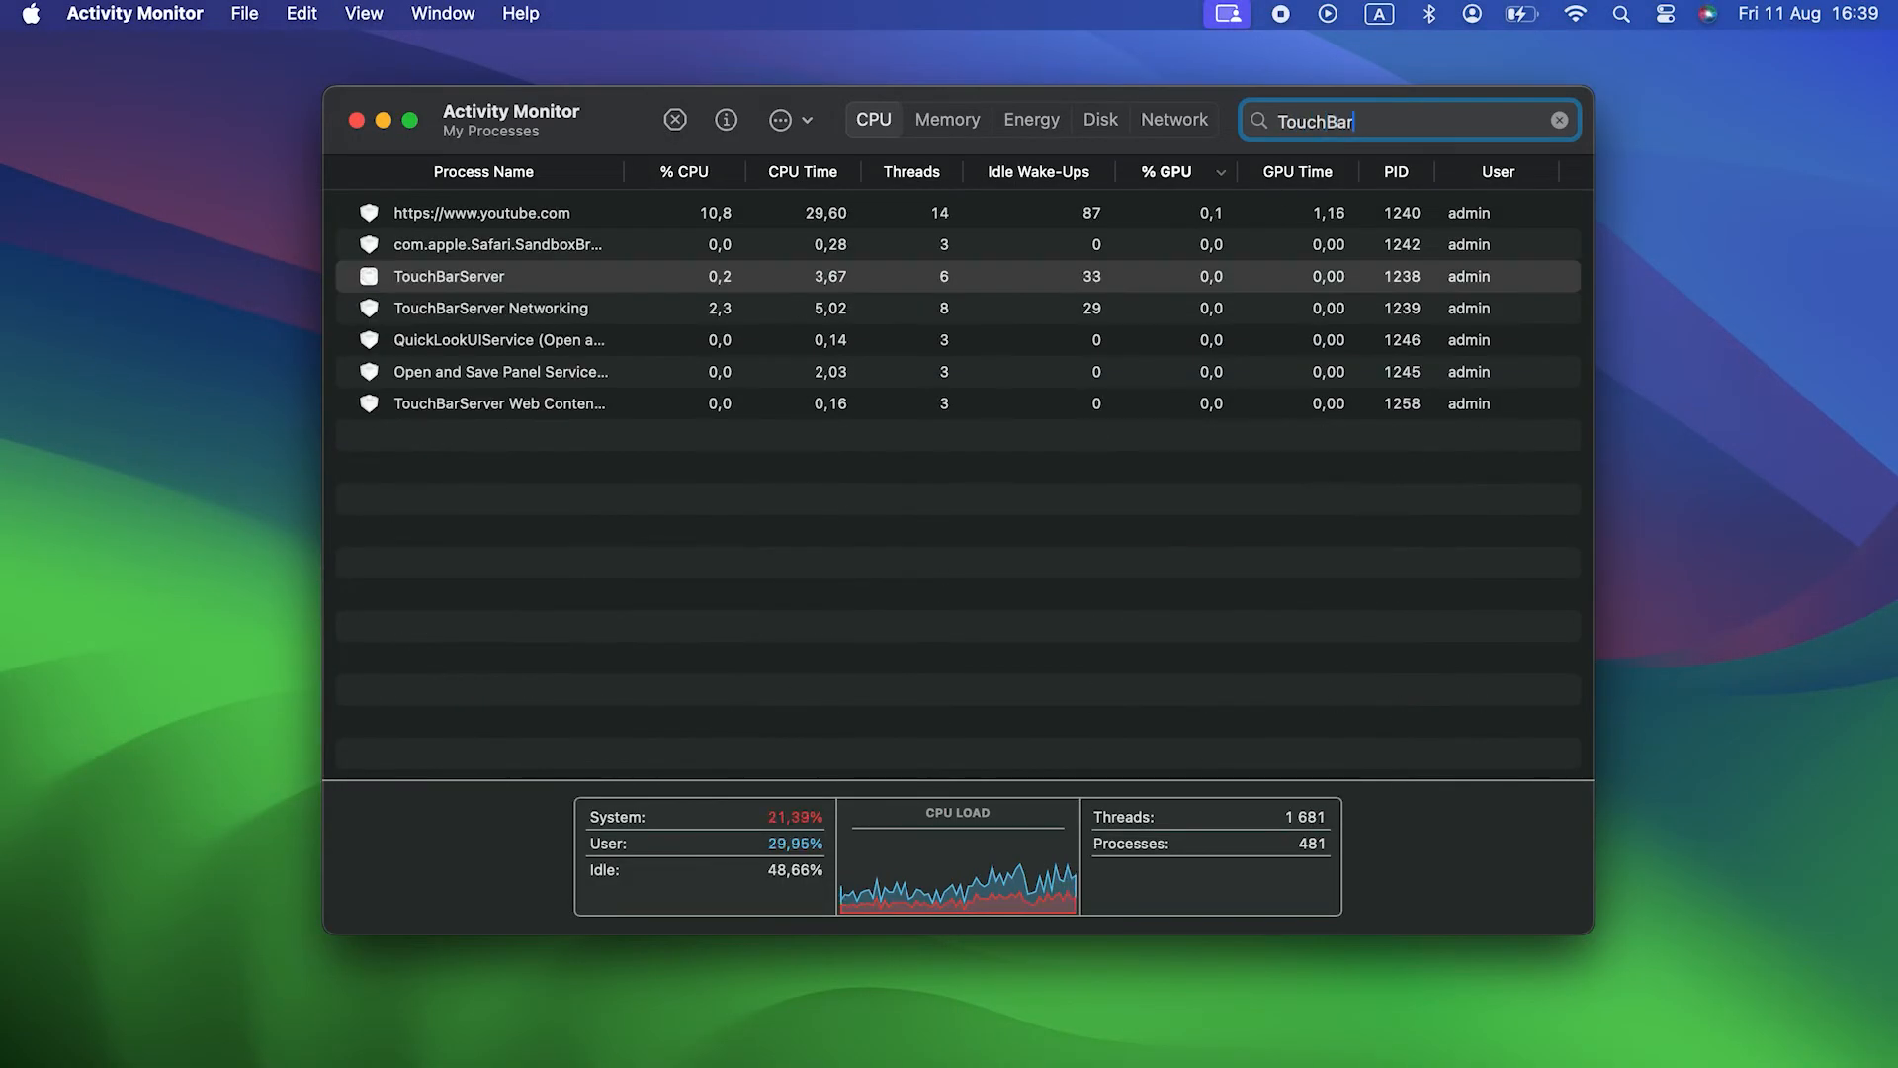
type("Server")
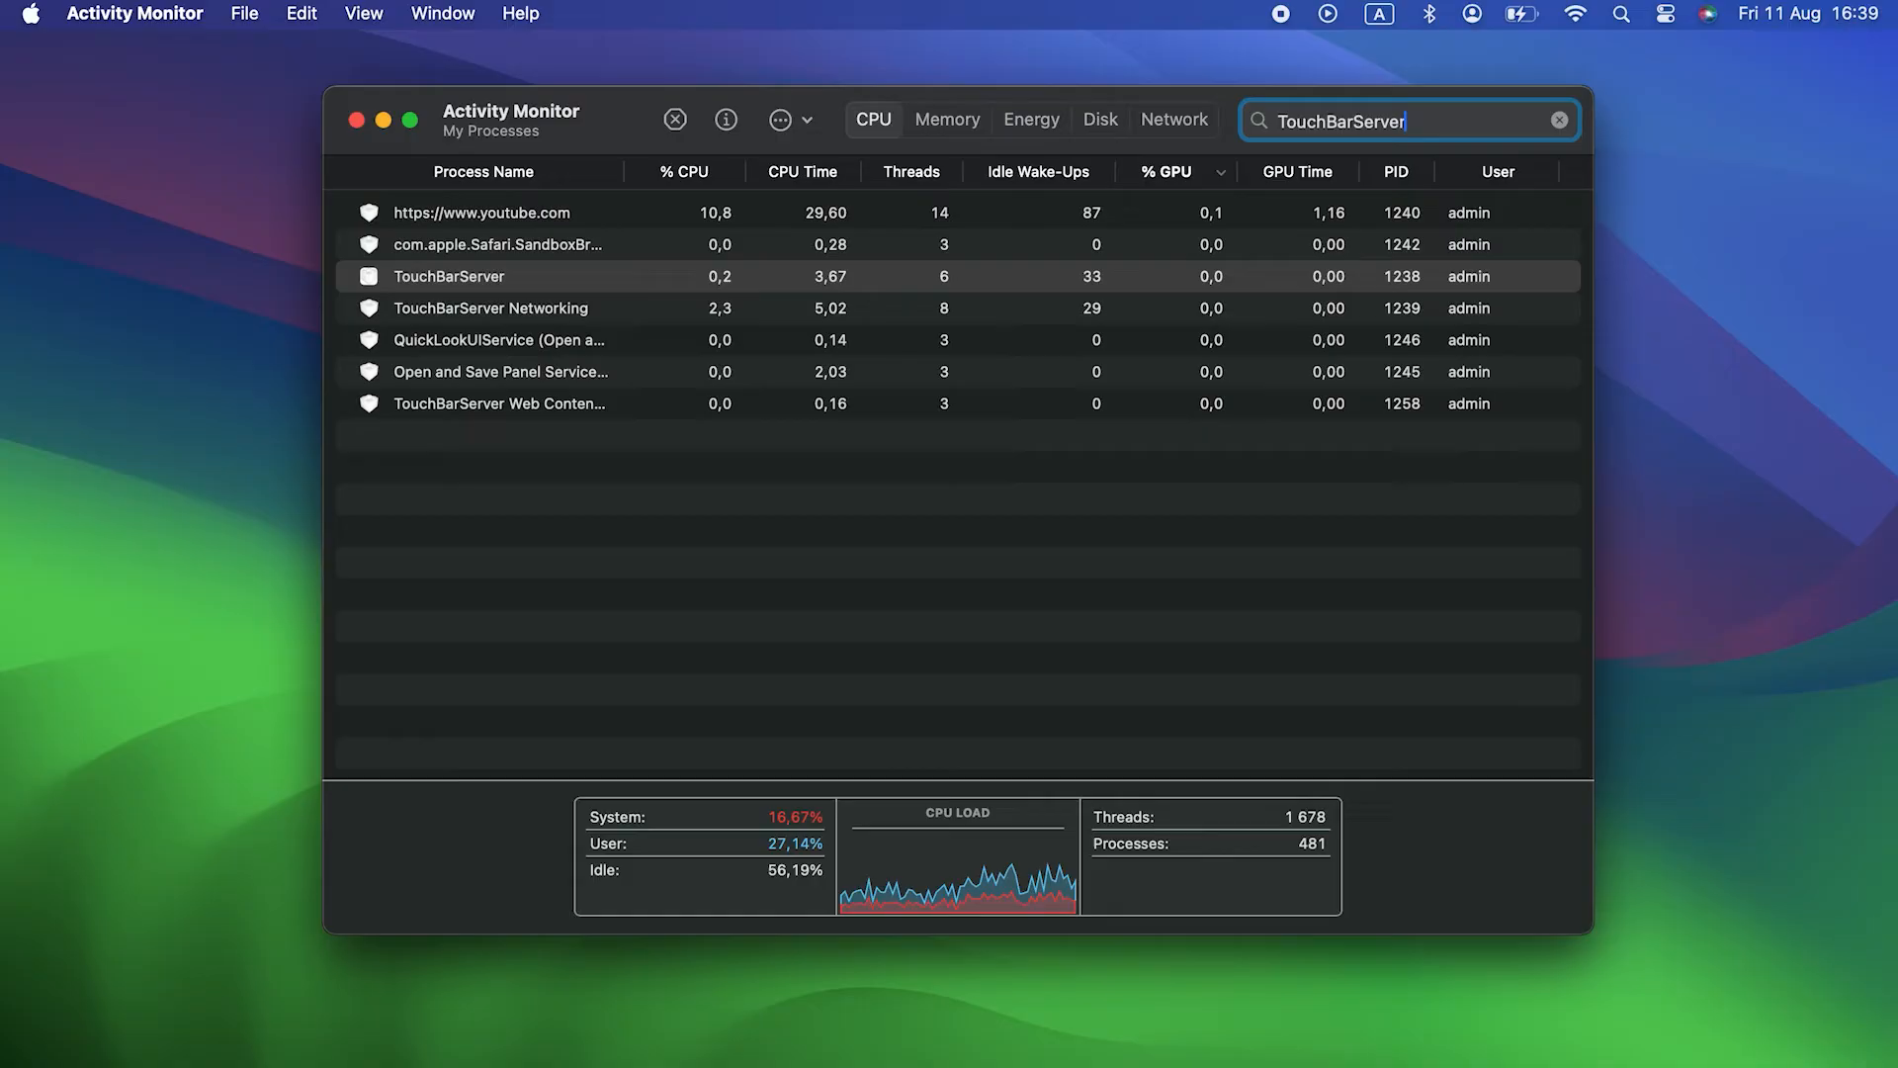
left_click(449, 277)
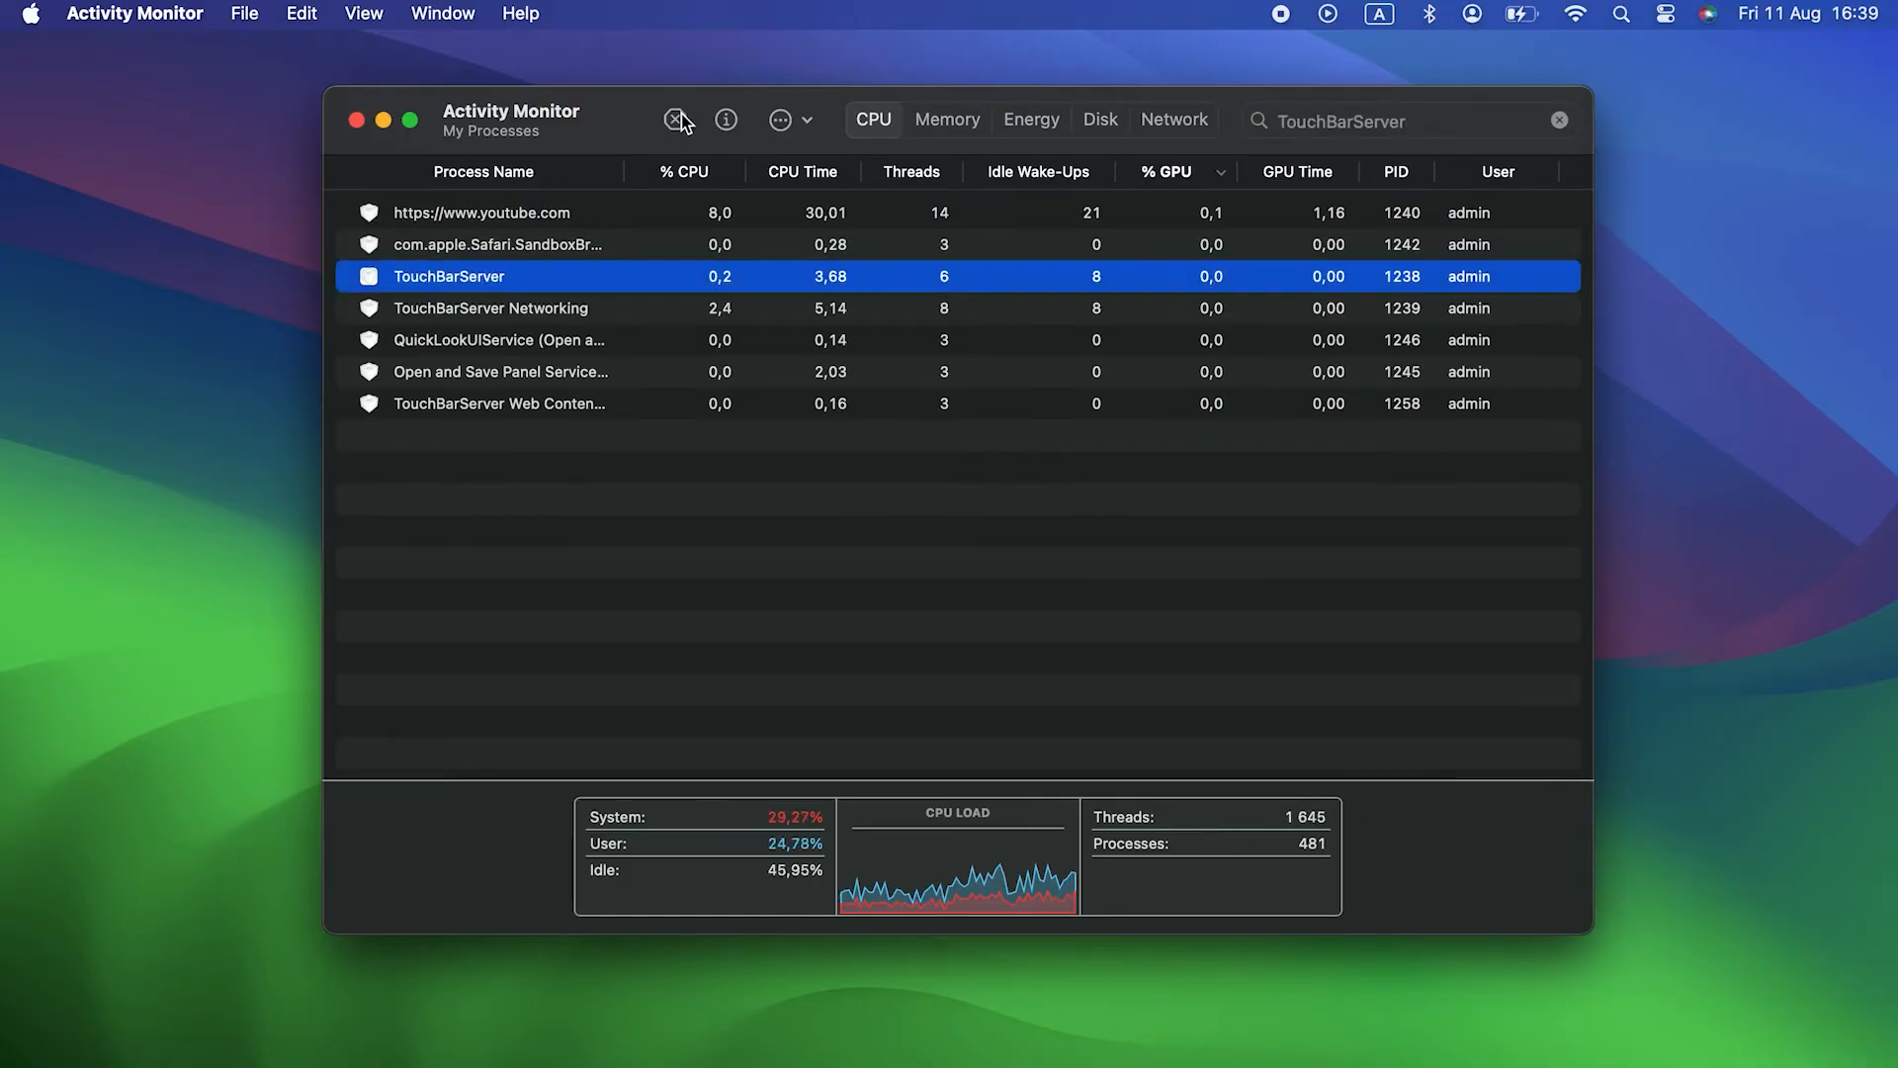
left_click(674, 119)
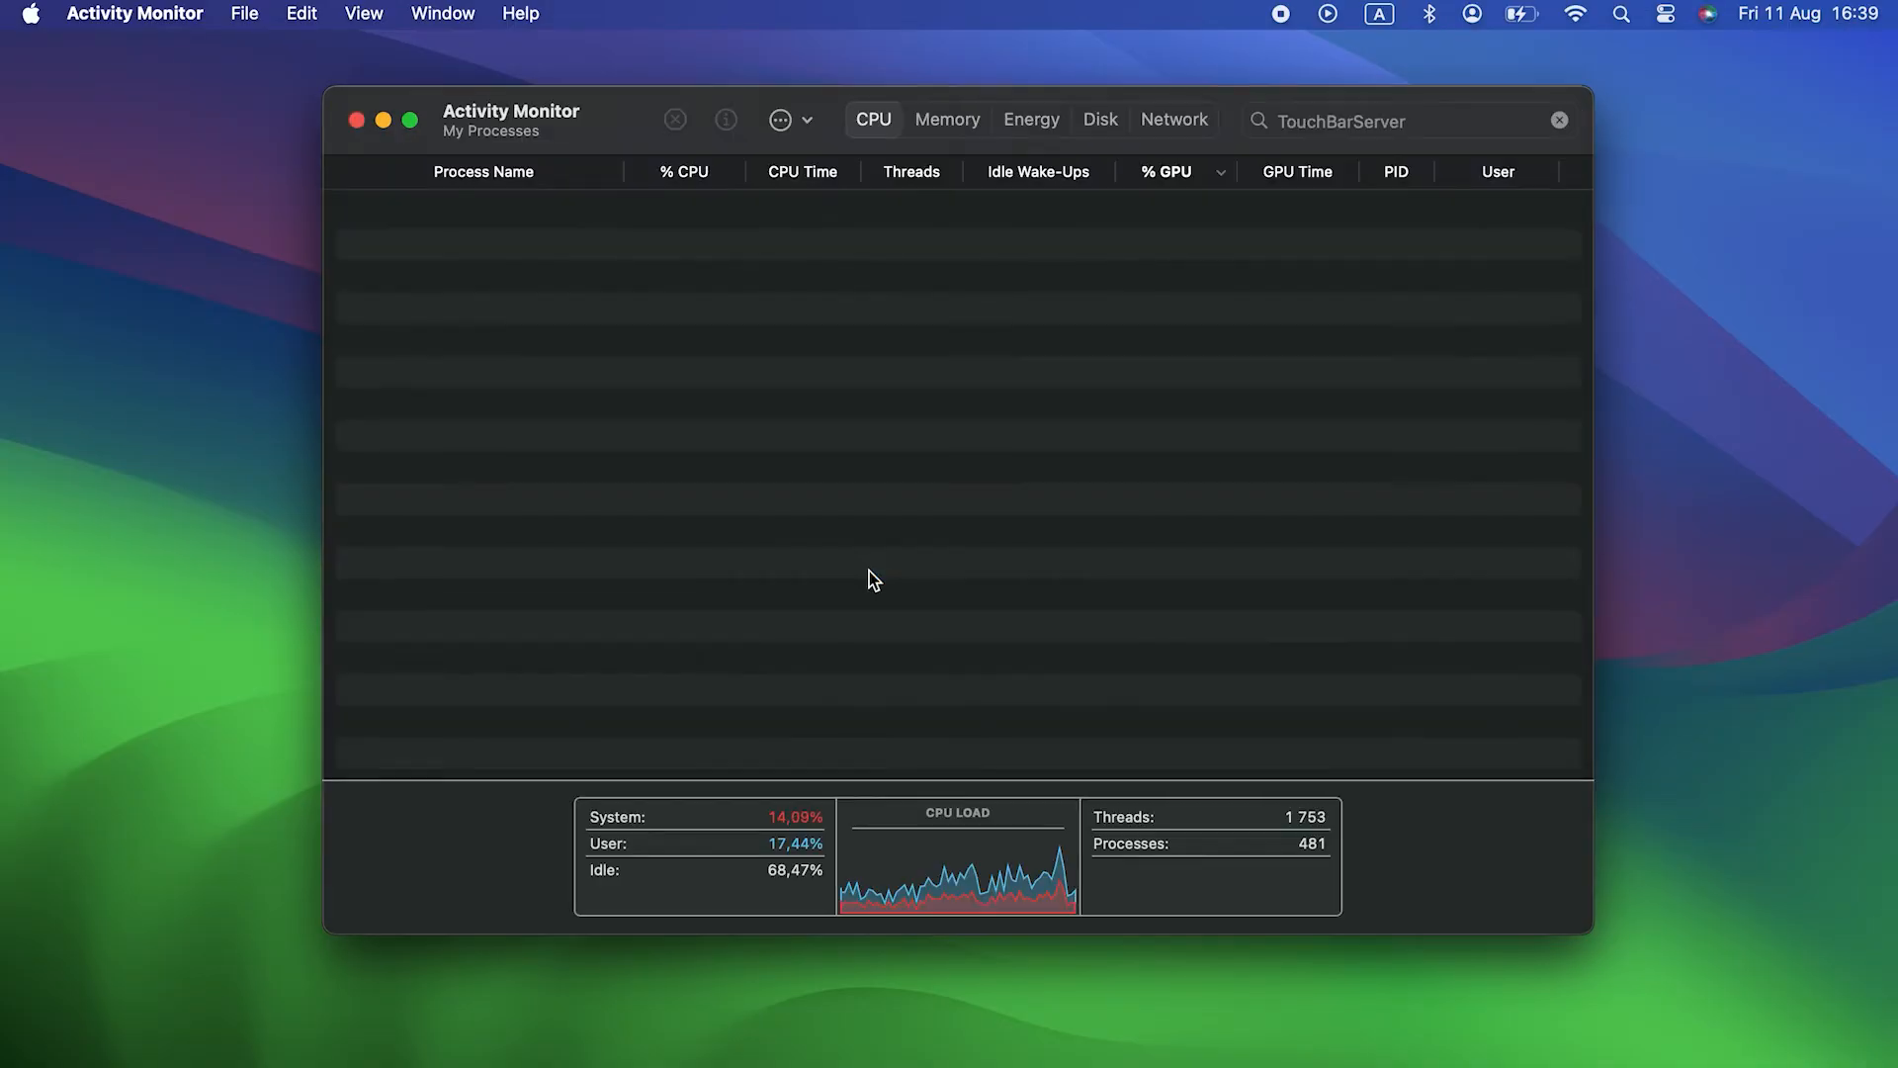
mouse_move(389, 159)
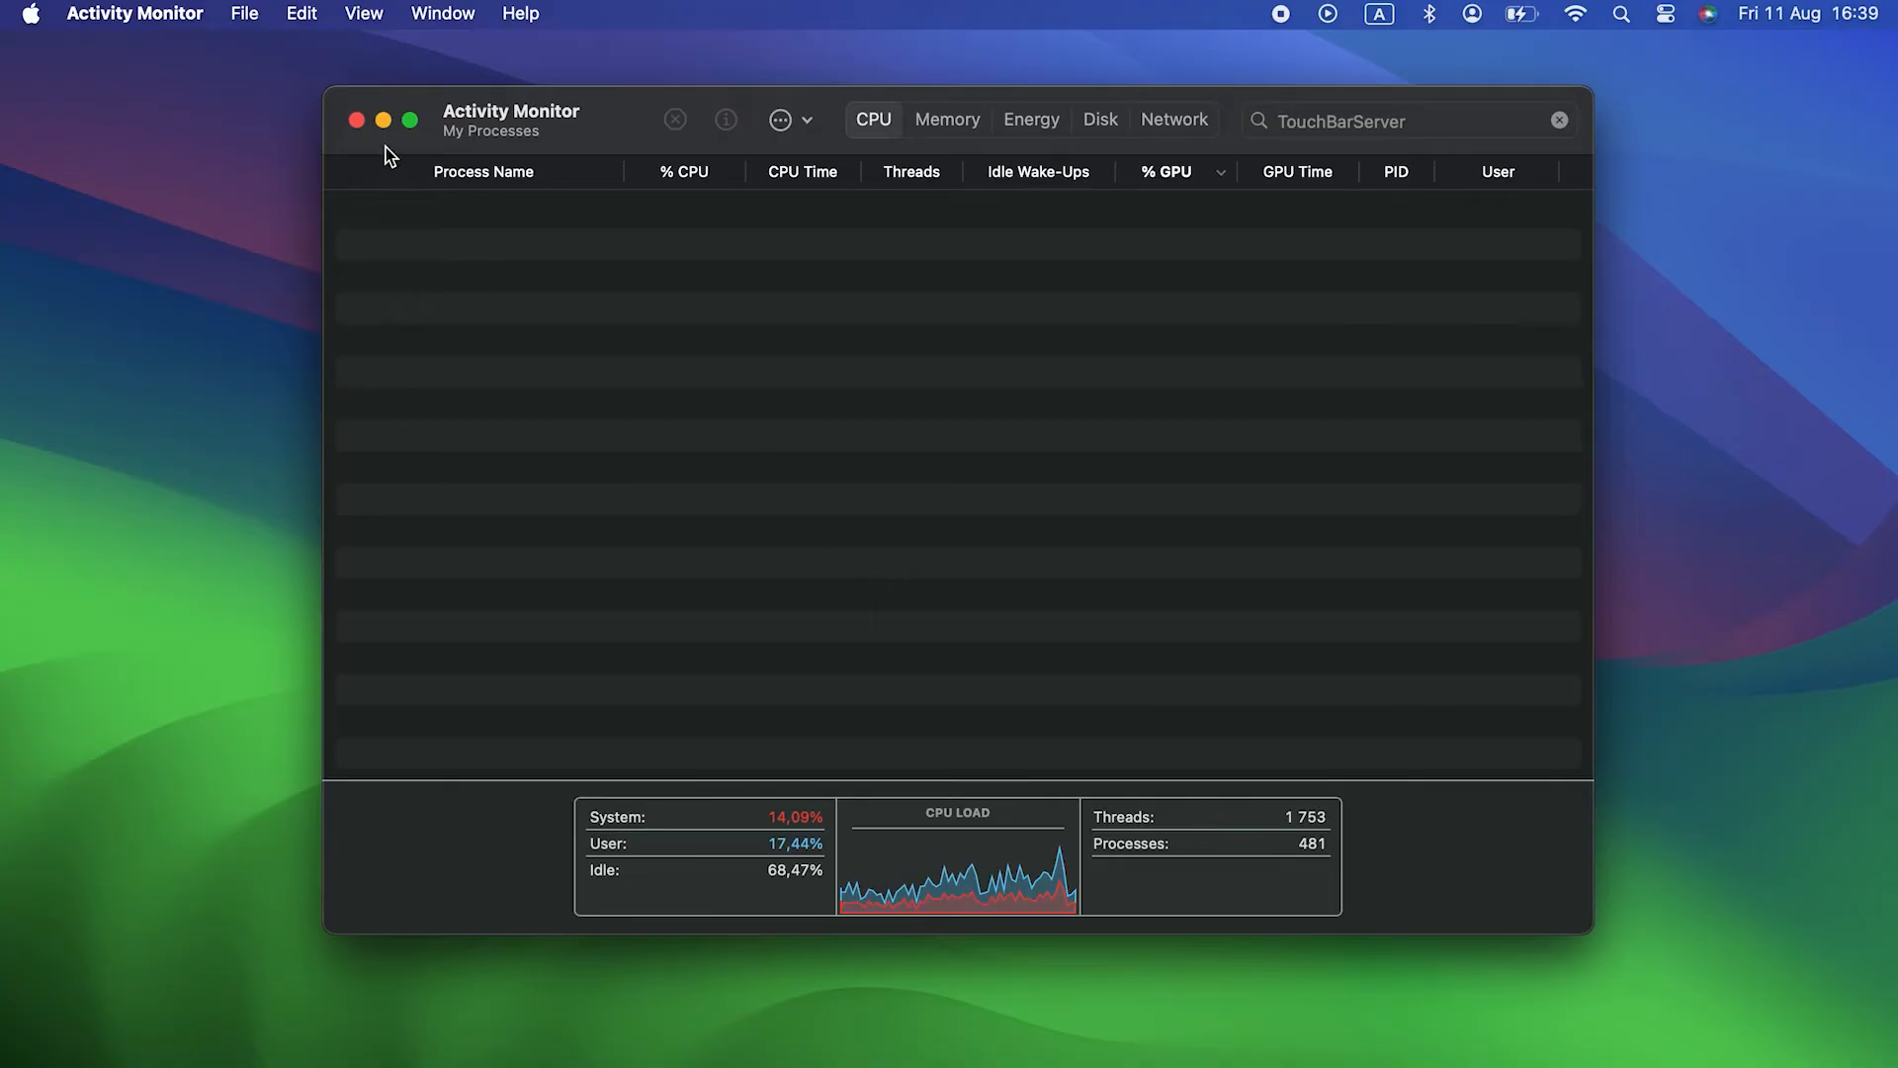
left_click(358, 121)
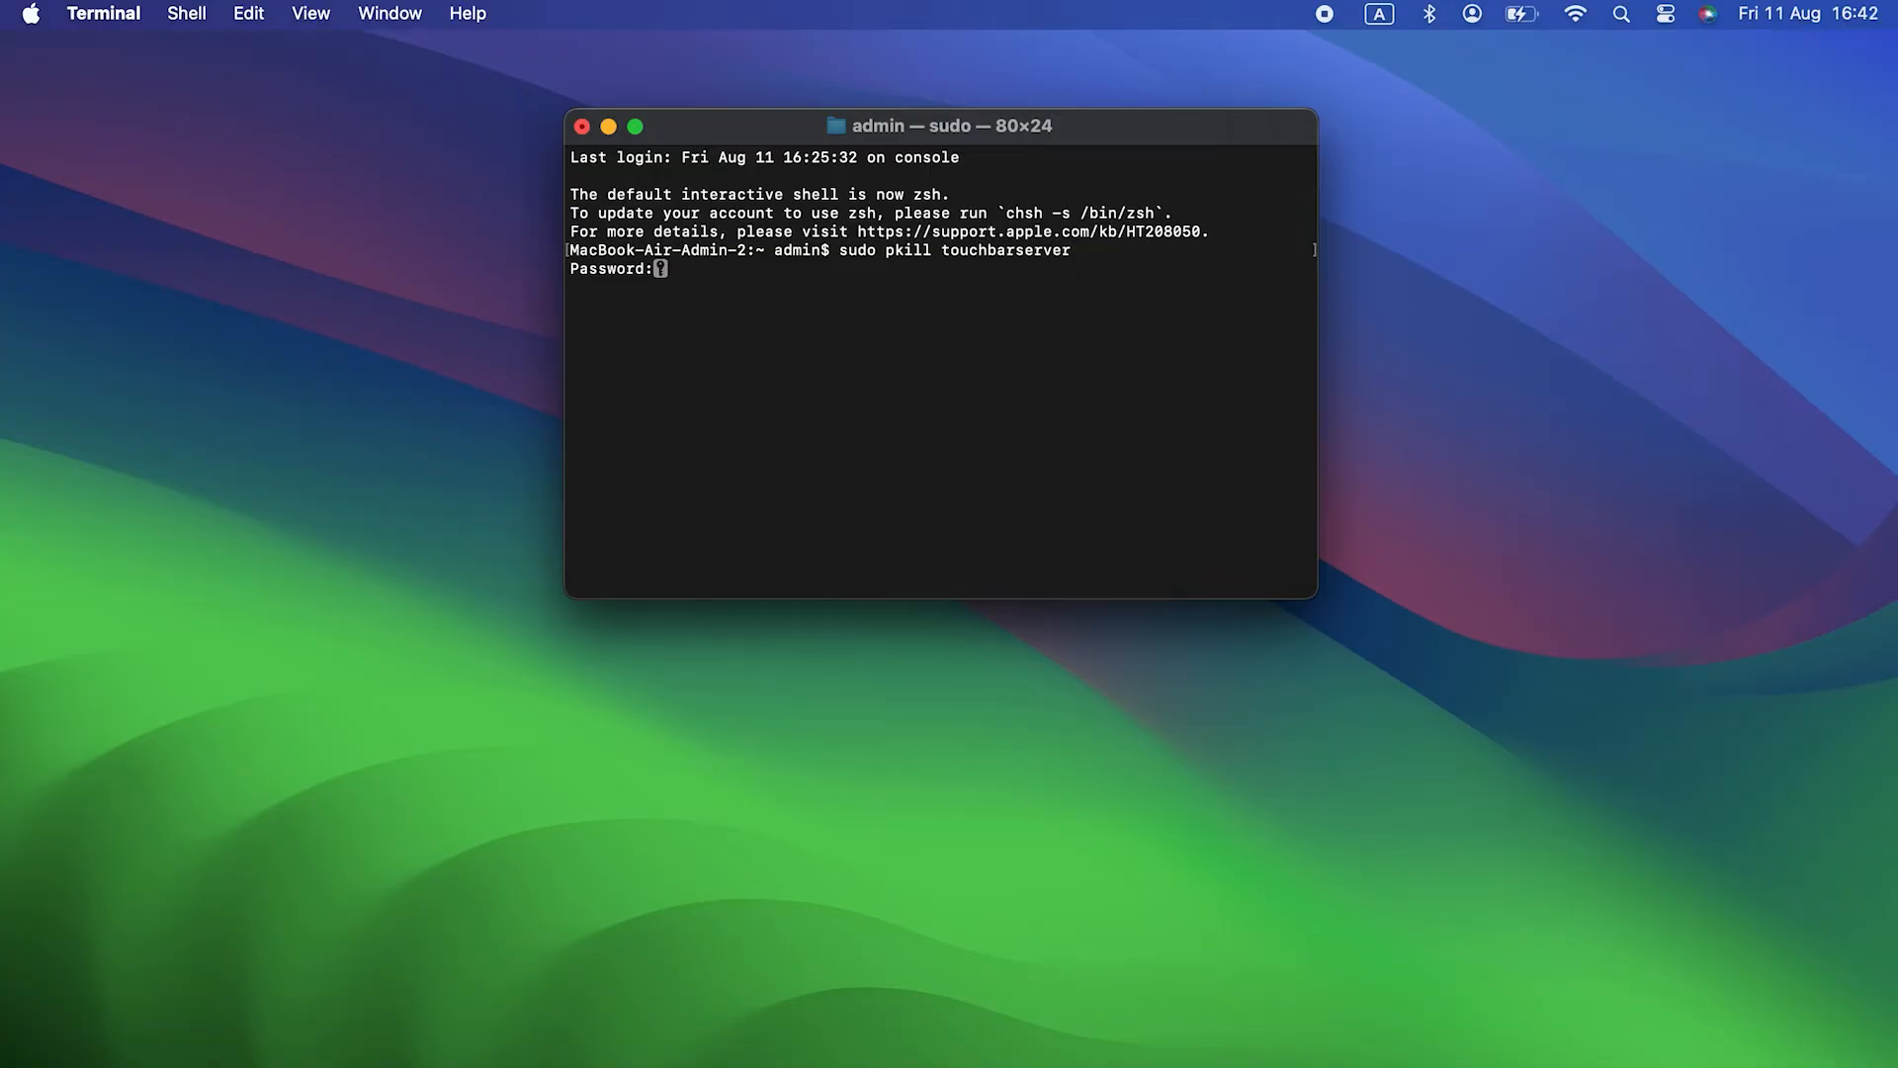
Submit the admin password so sudo pkill touchbarserver restarts the Touch Bar.
key("Return")
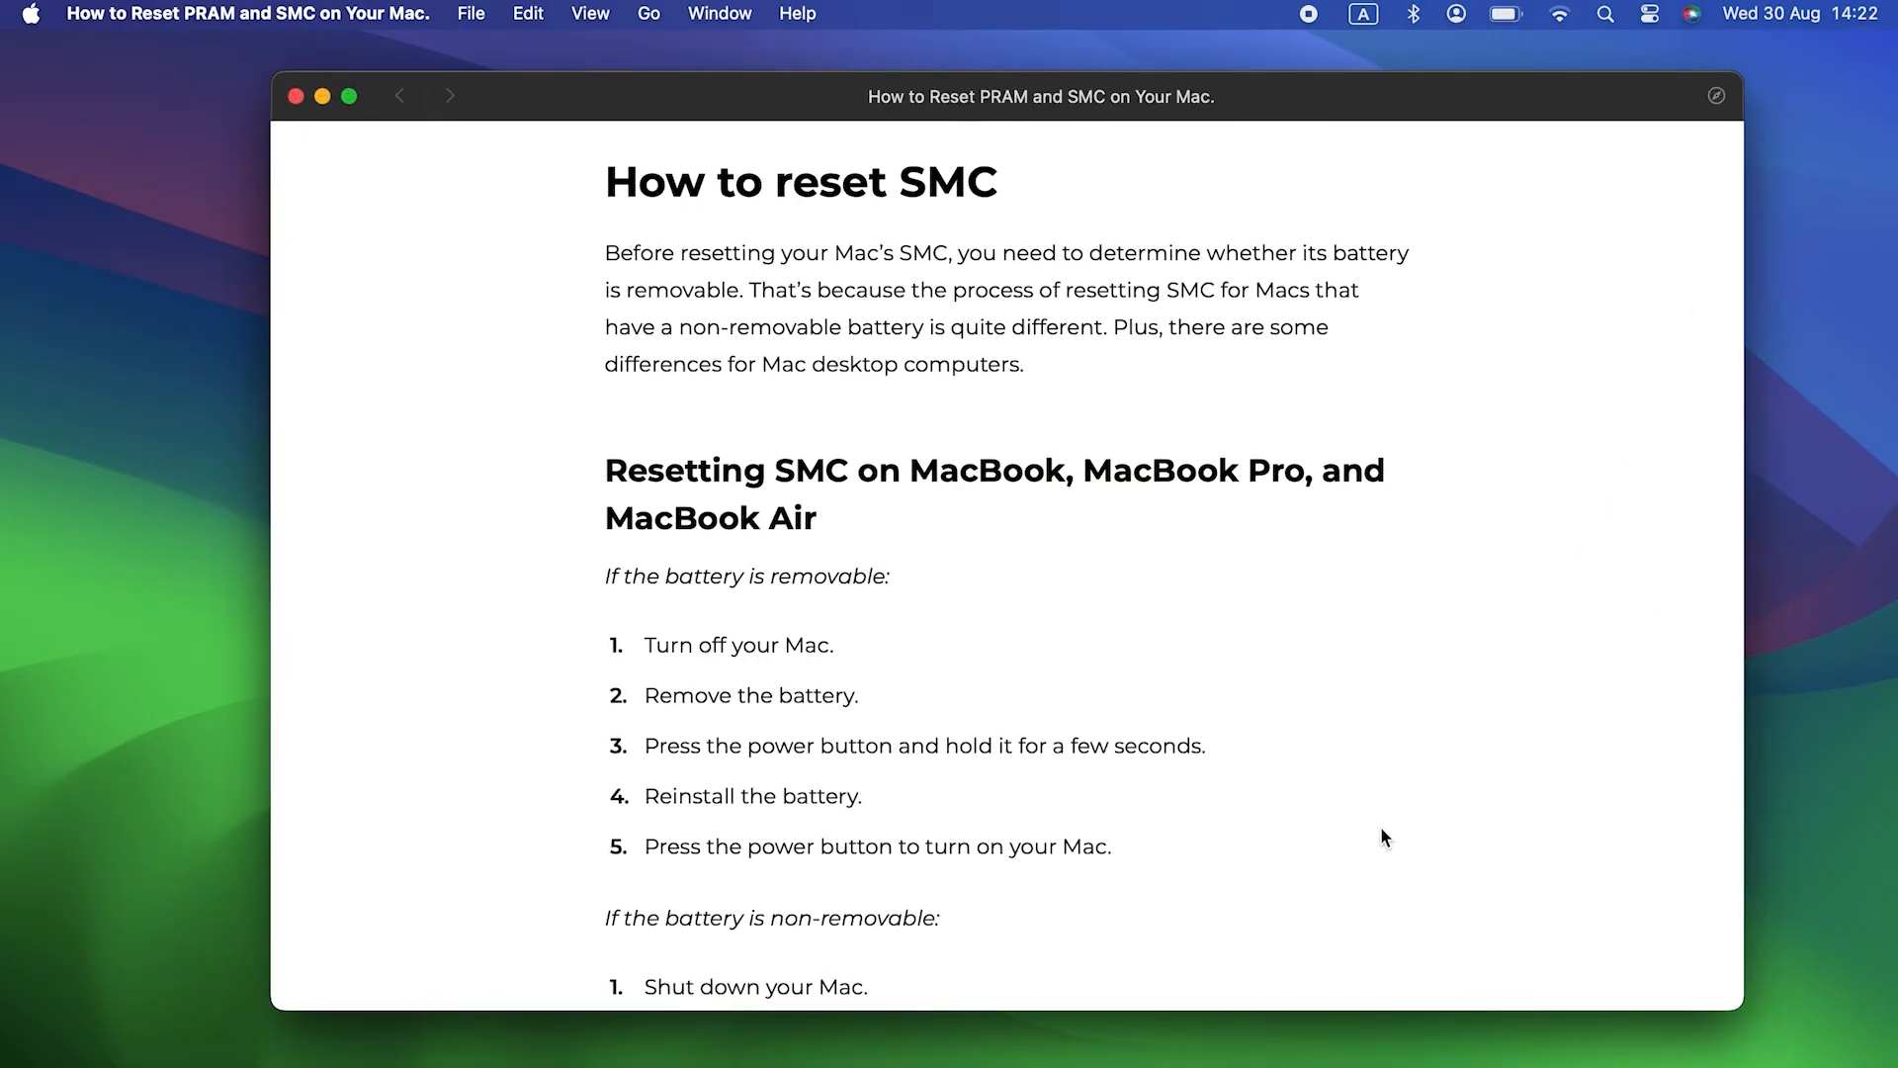
Scroll down the guide through the SMC reset sections for each Mac type.
scroll("down", 3)
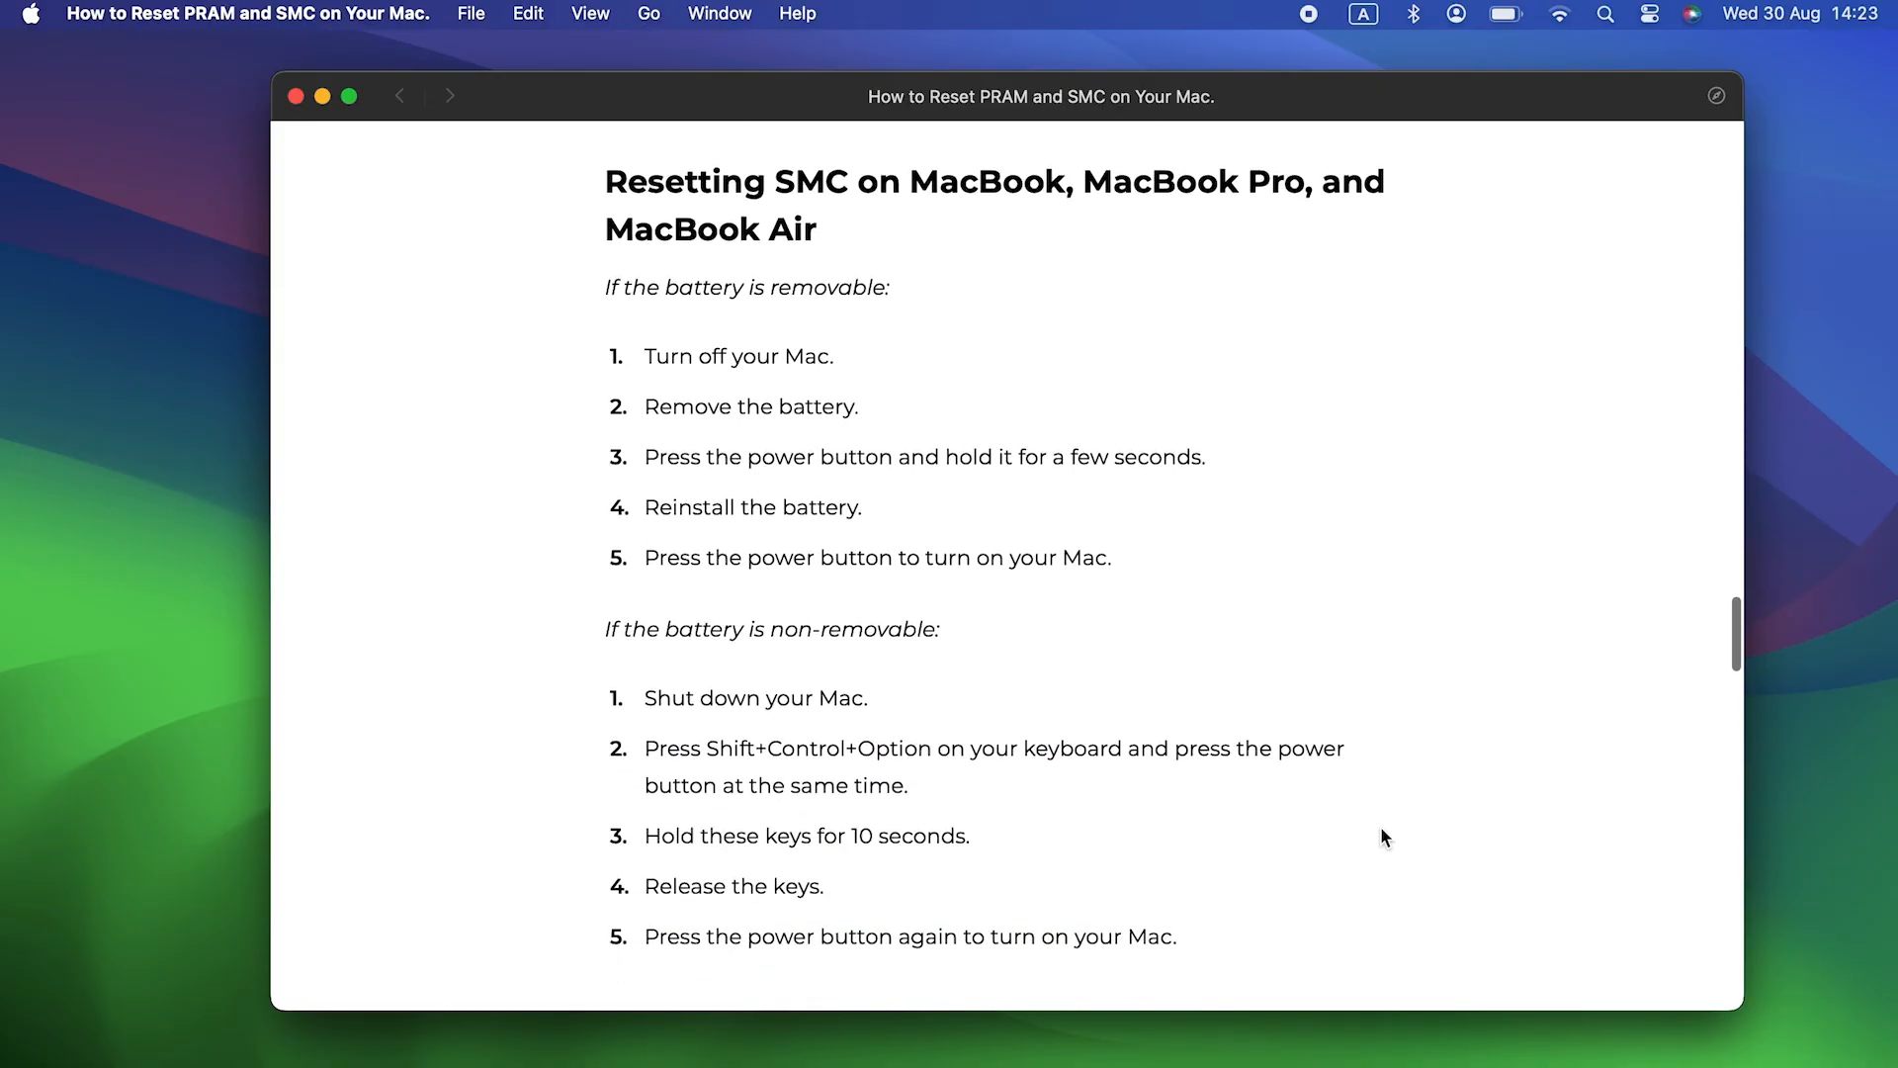
scroll("down", 3)
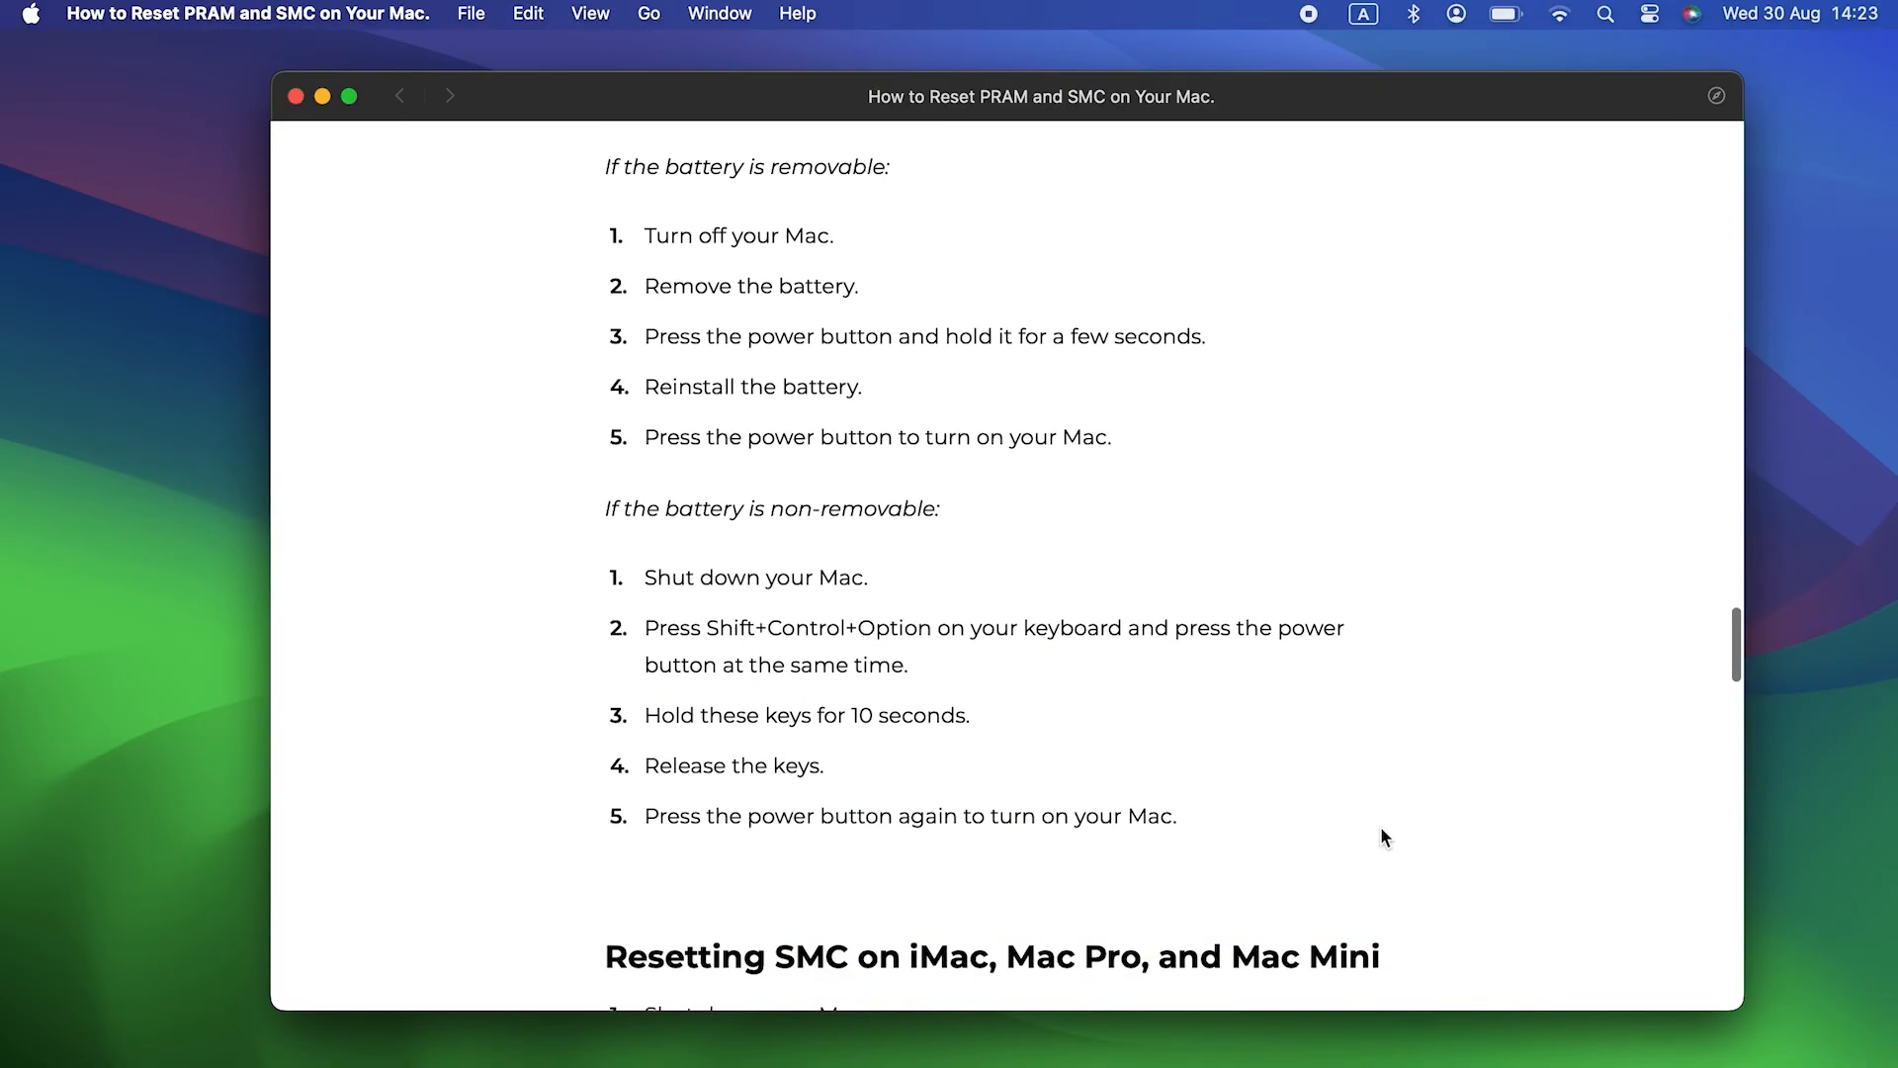
scroll("down", 3)
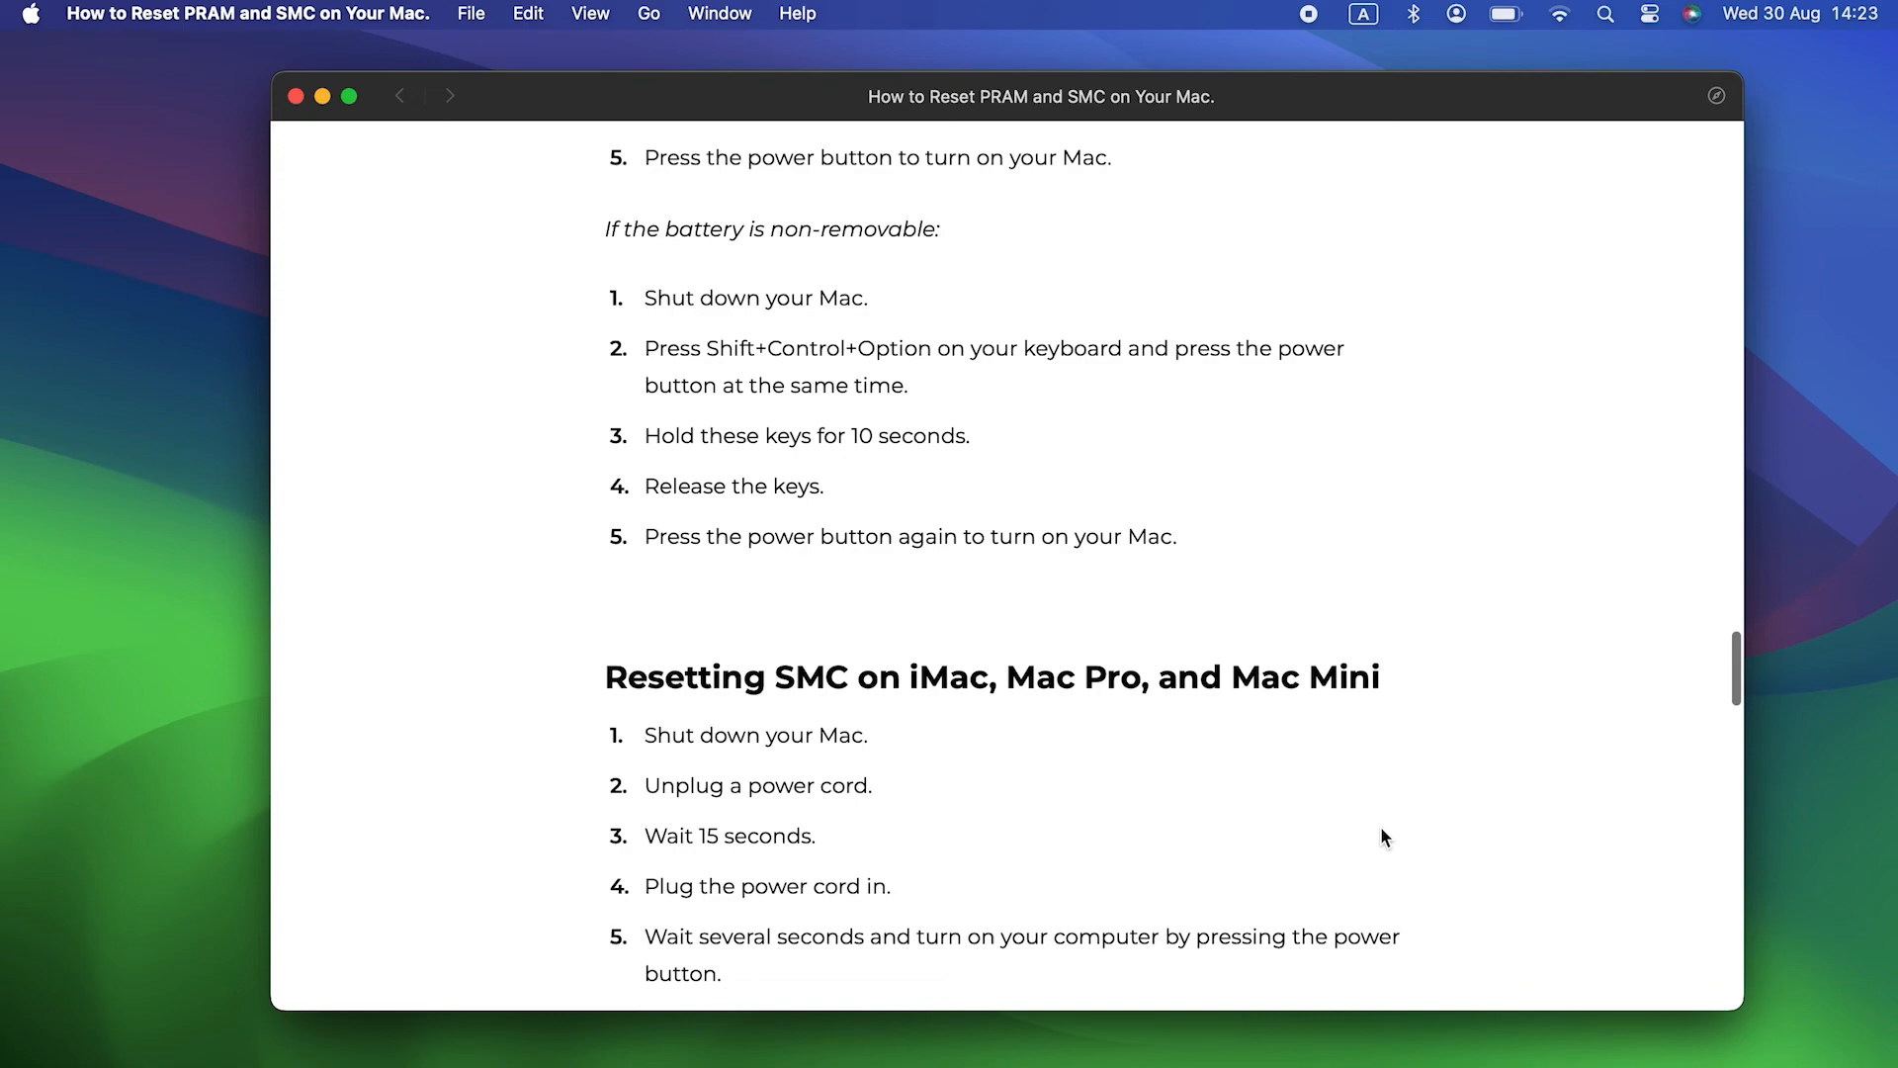
scroll("down", 3)
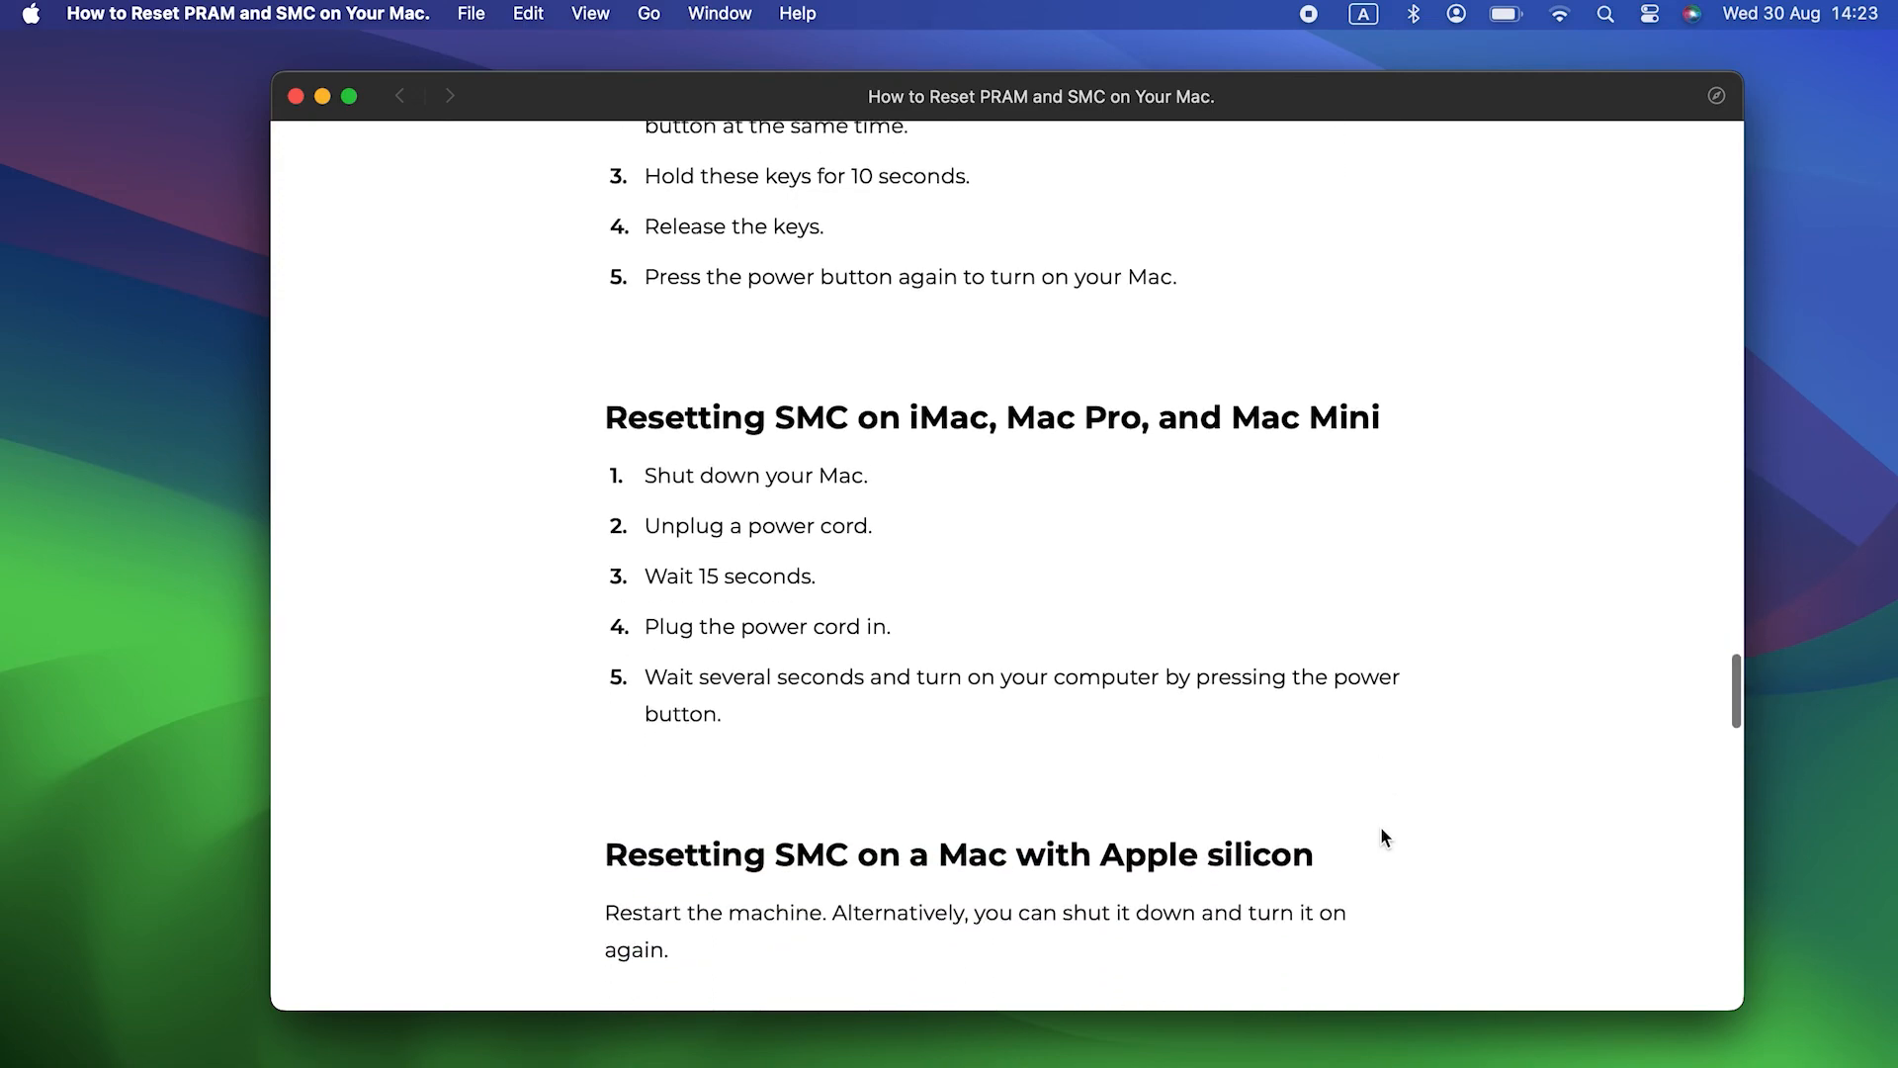
scroll("down", 3)
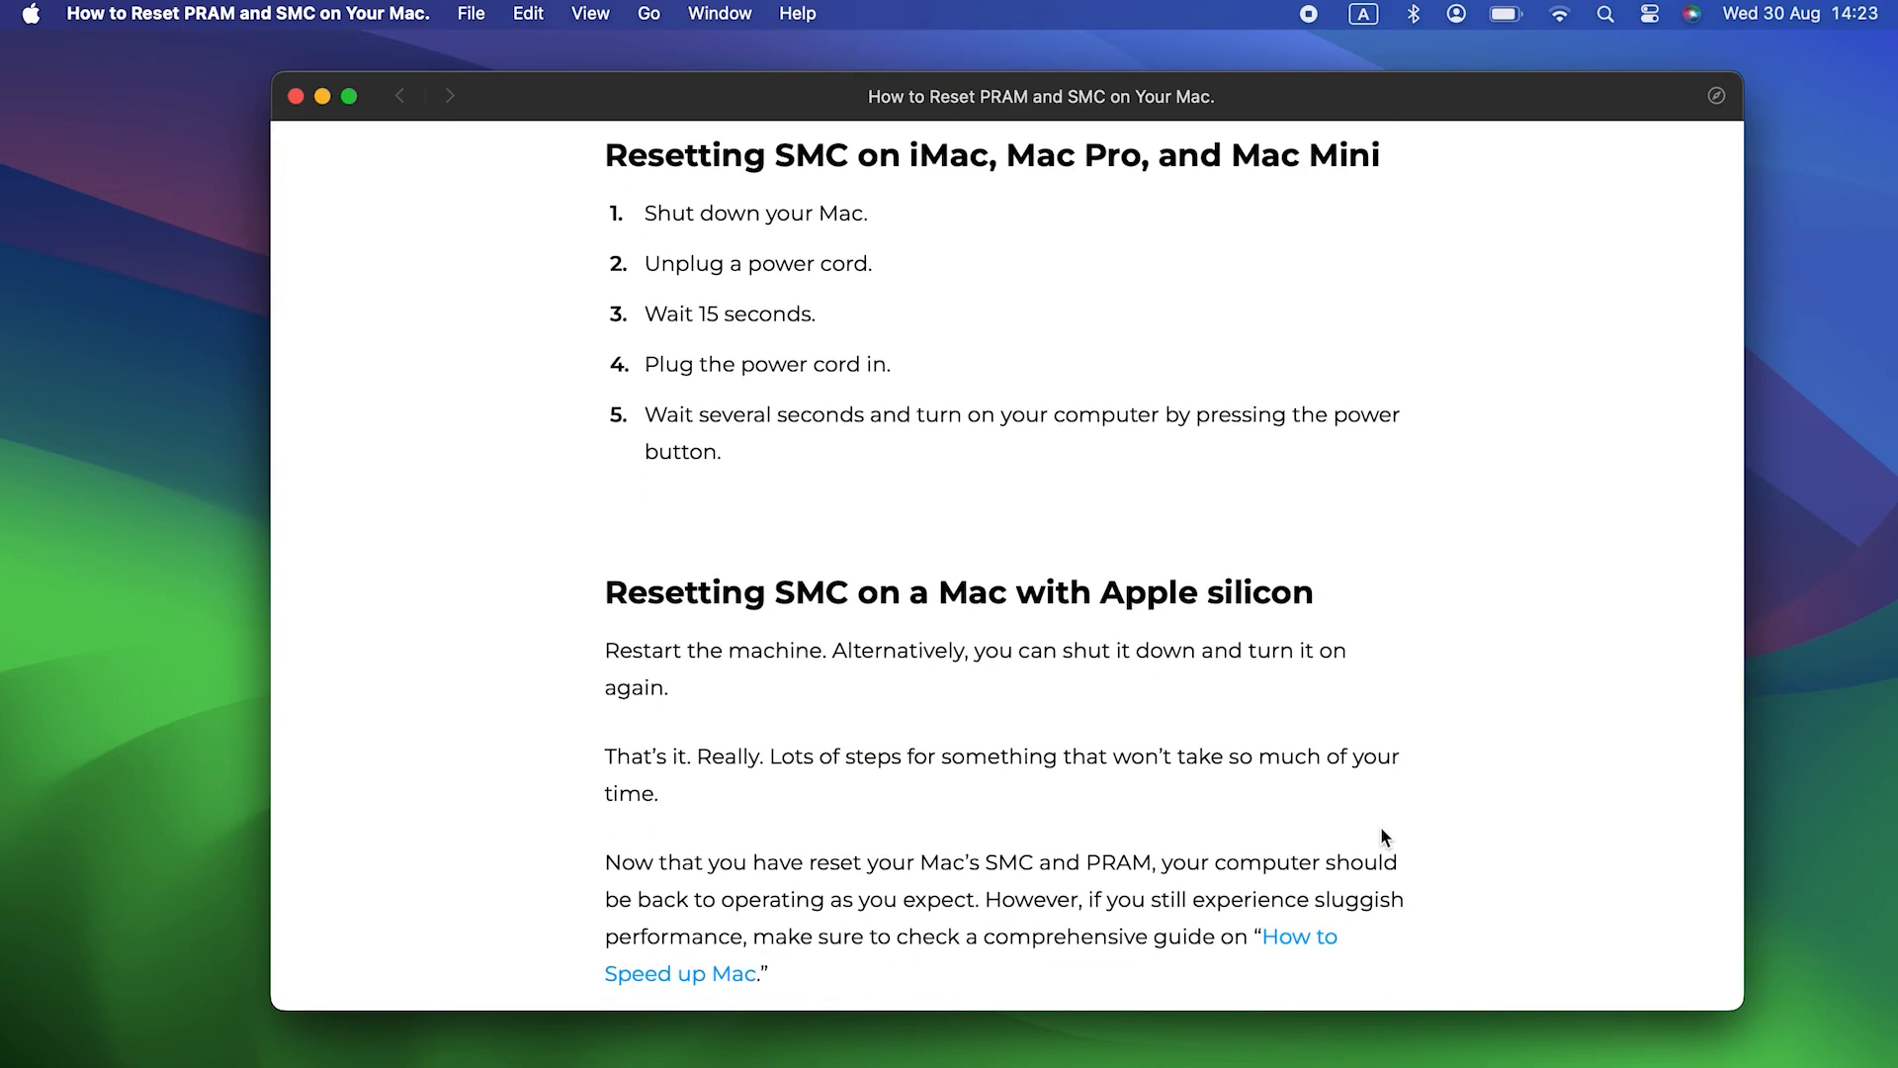
scroll("down", 3)
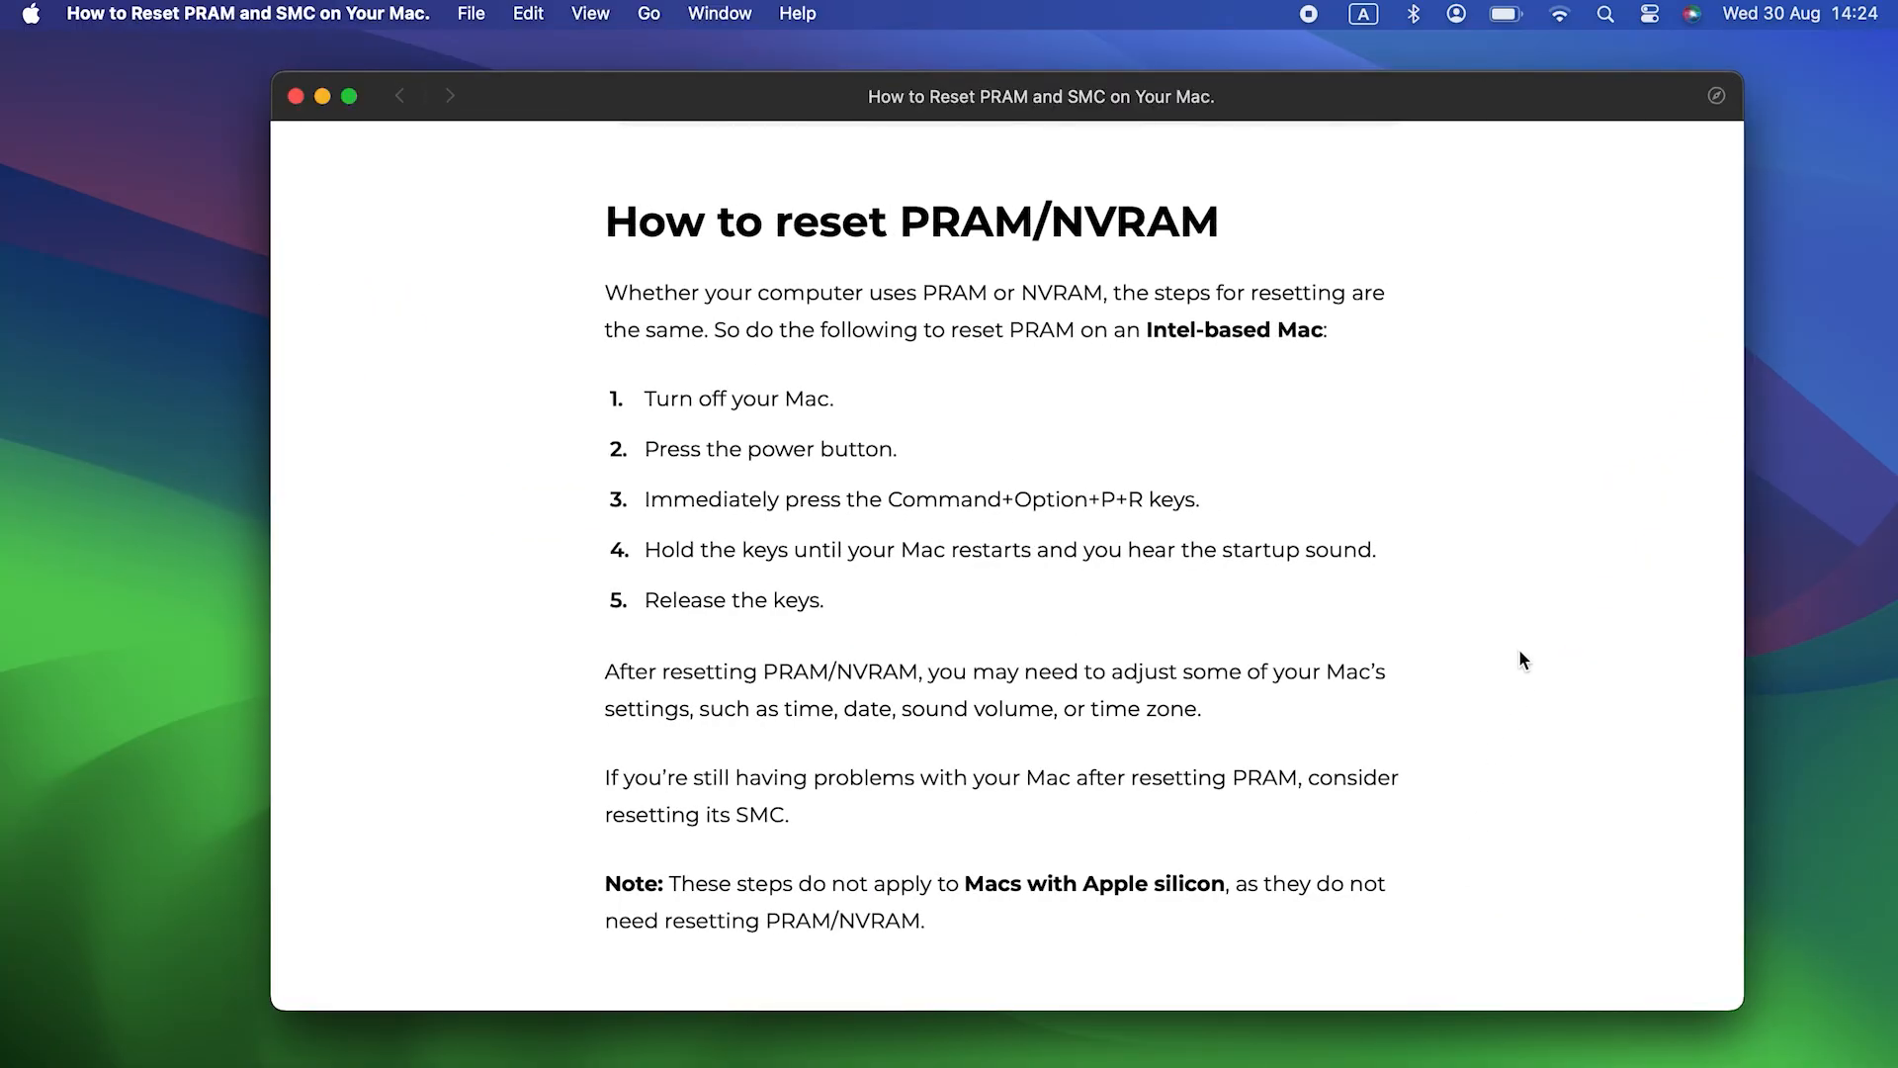
mouse_move(1527, 651)
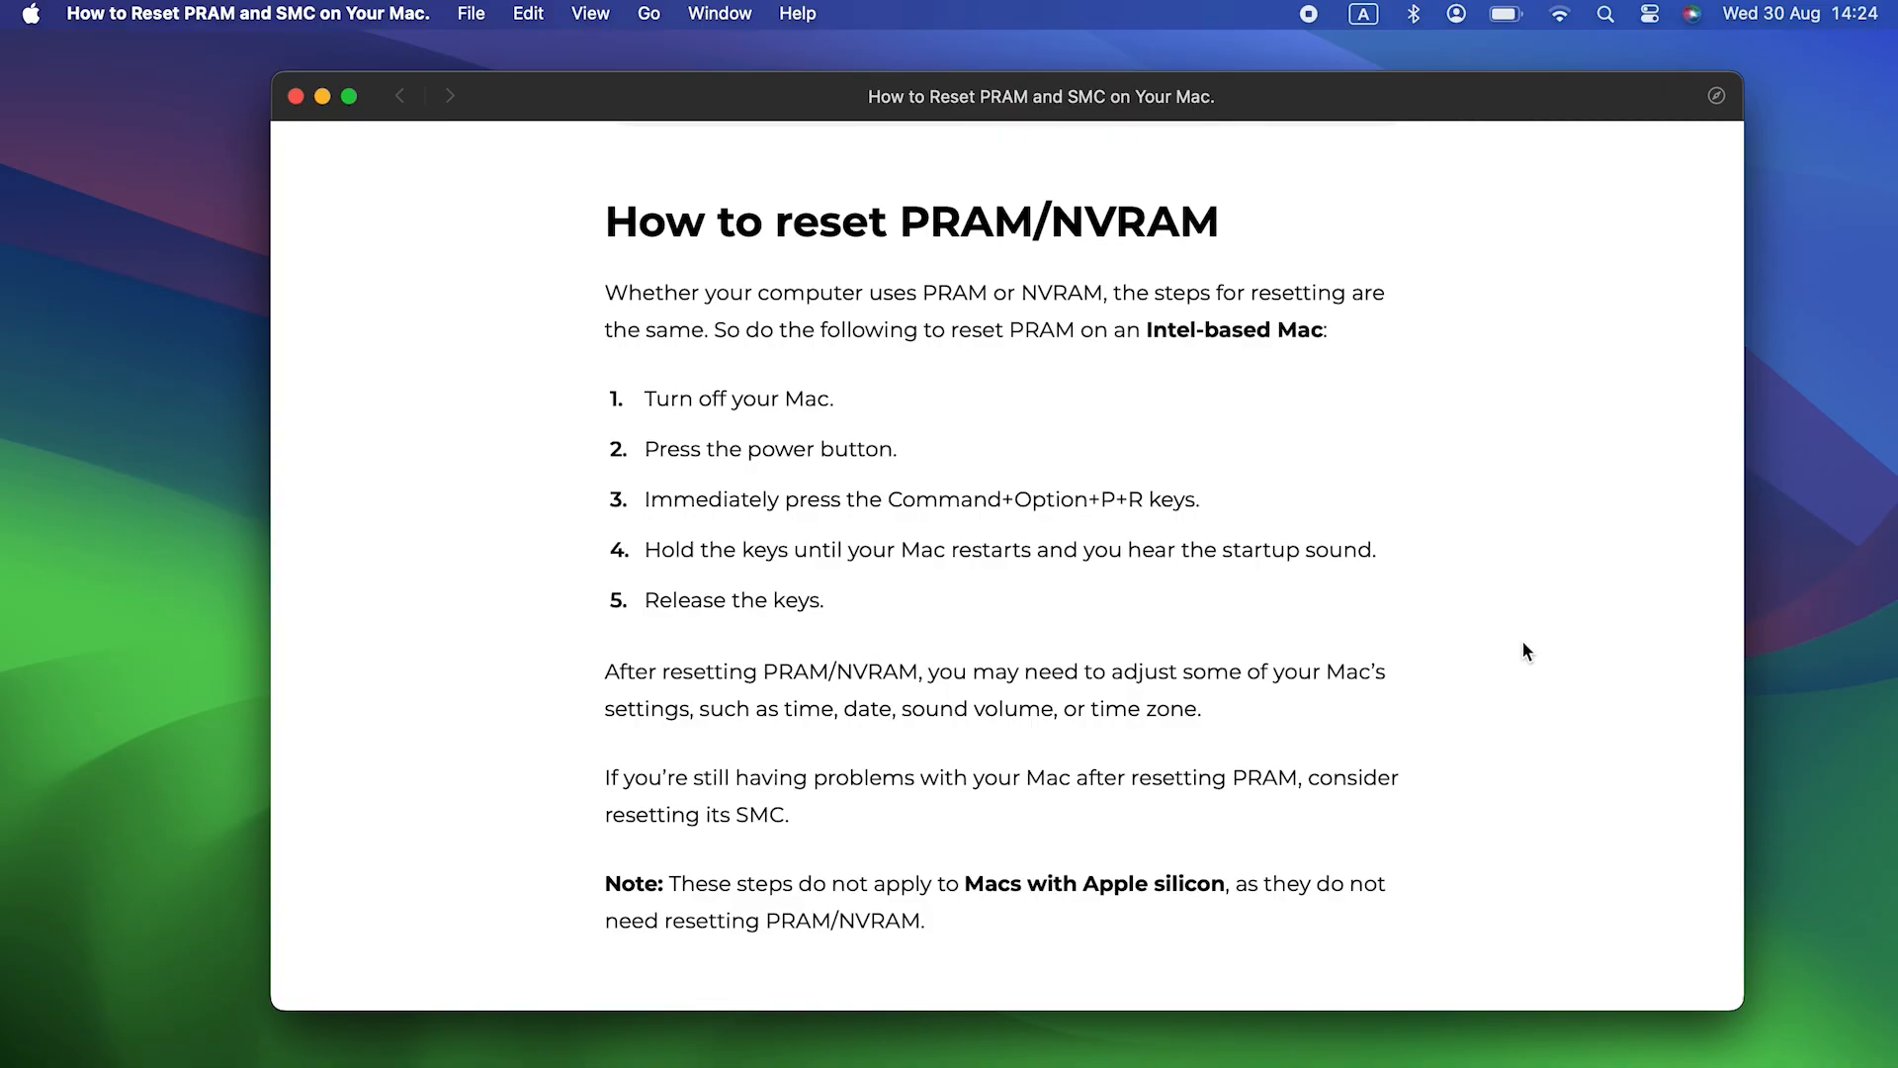
mouse_move(394, 178)
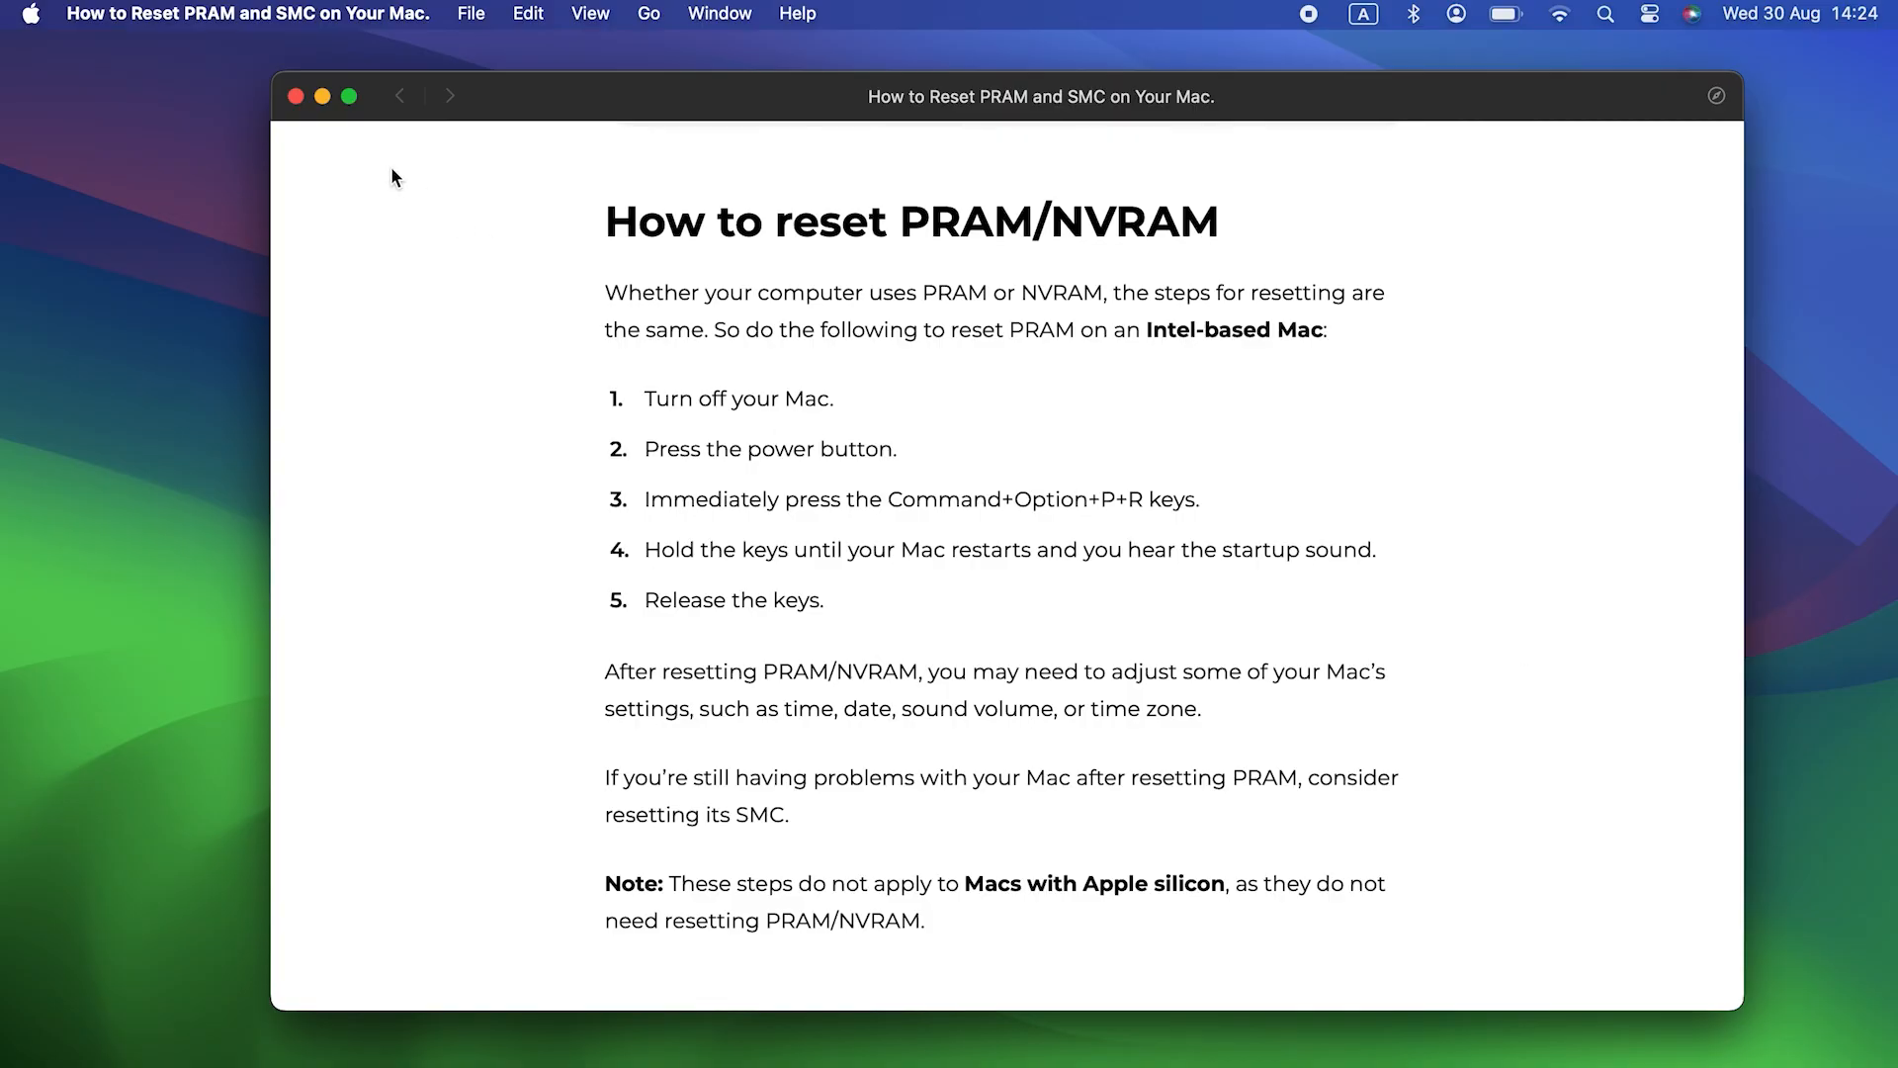
Close the Safari guide window after the PRAM/NVRAM reset section, leaving the desktop clear.
left_click(294, 96)
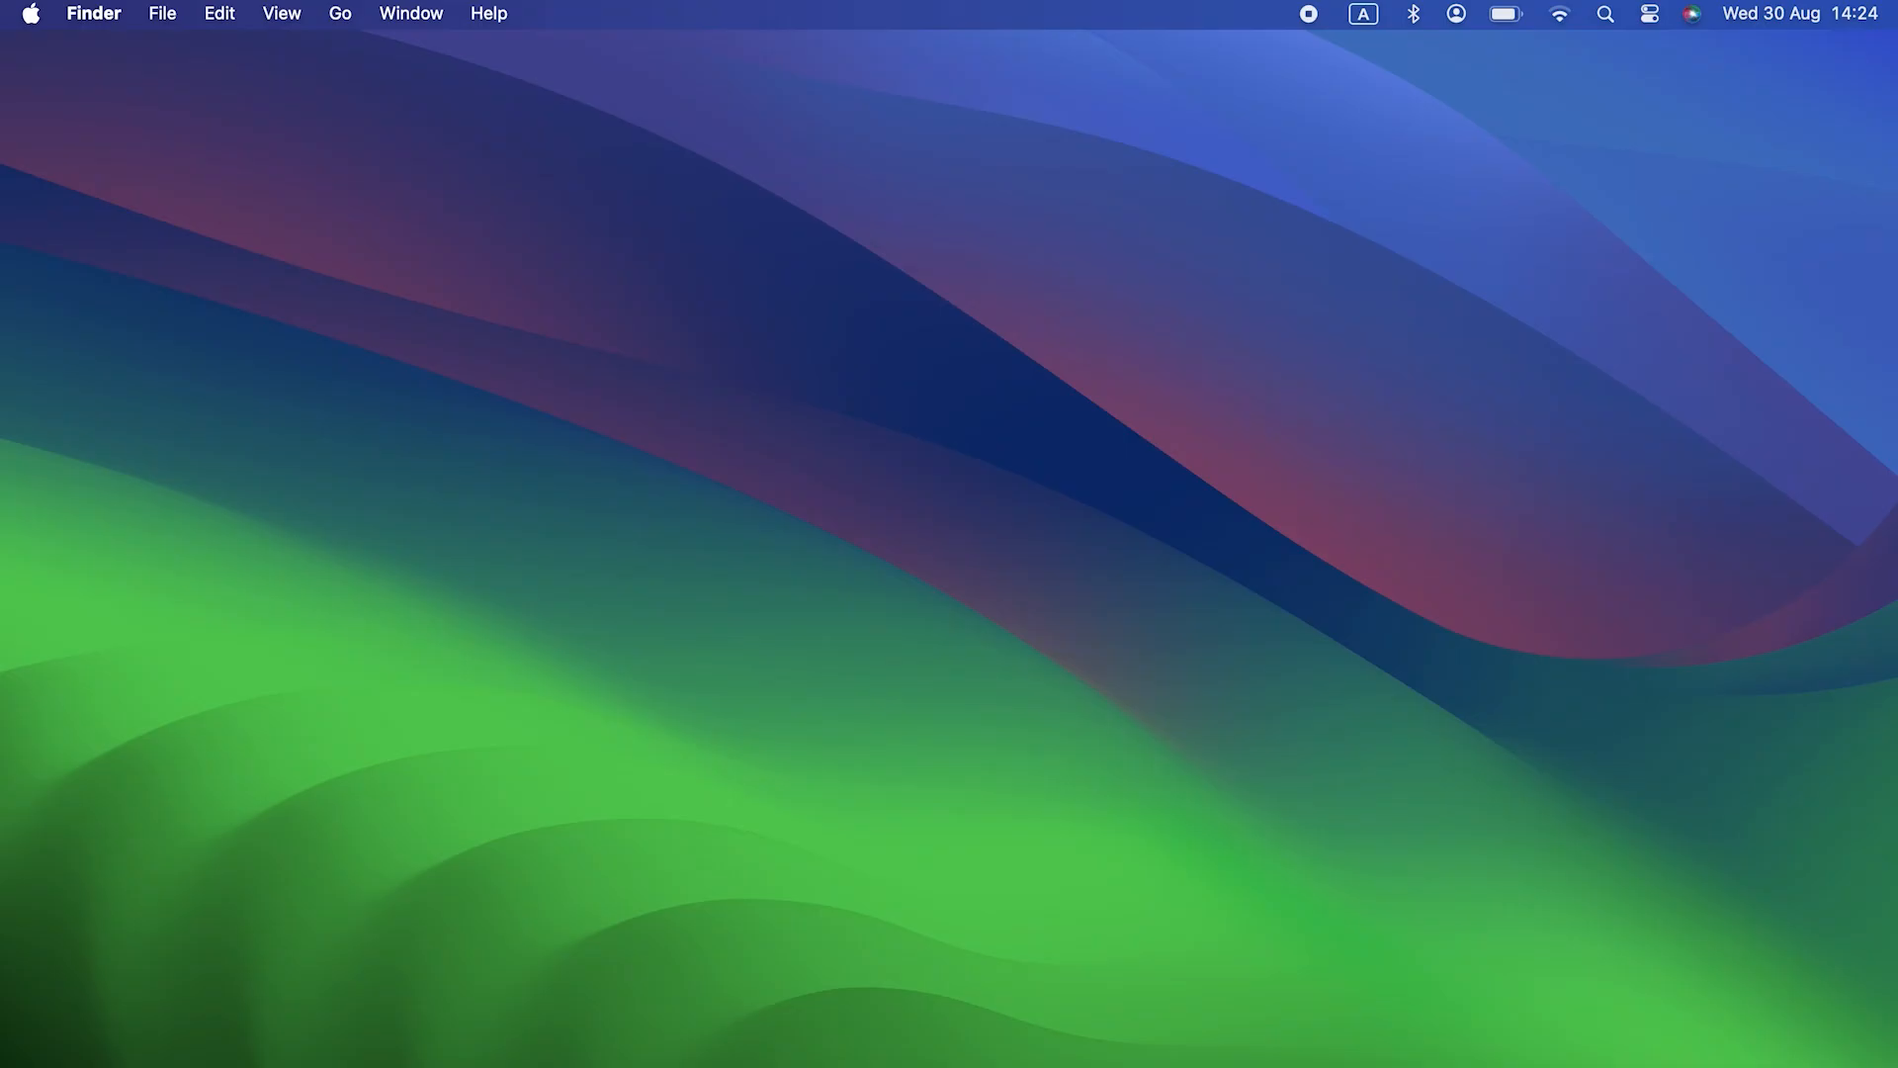